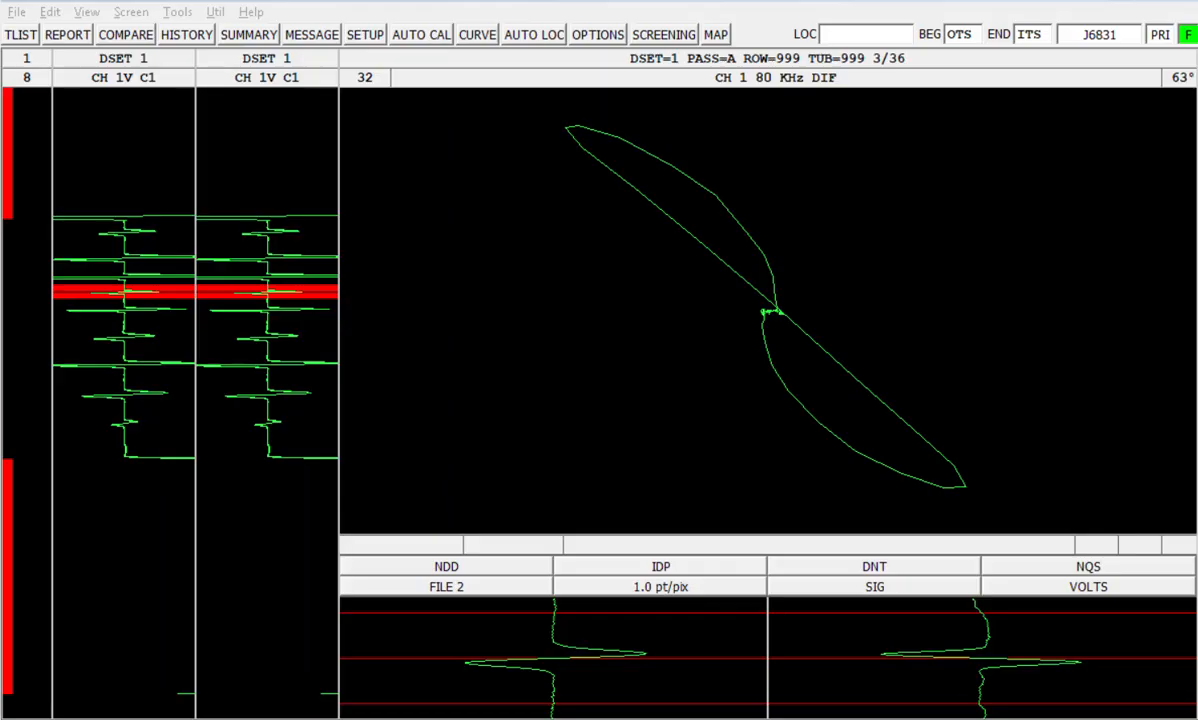
- Switch the second strip chart to channel 6V C2 beside channel 1V C1
click(278, 330)
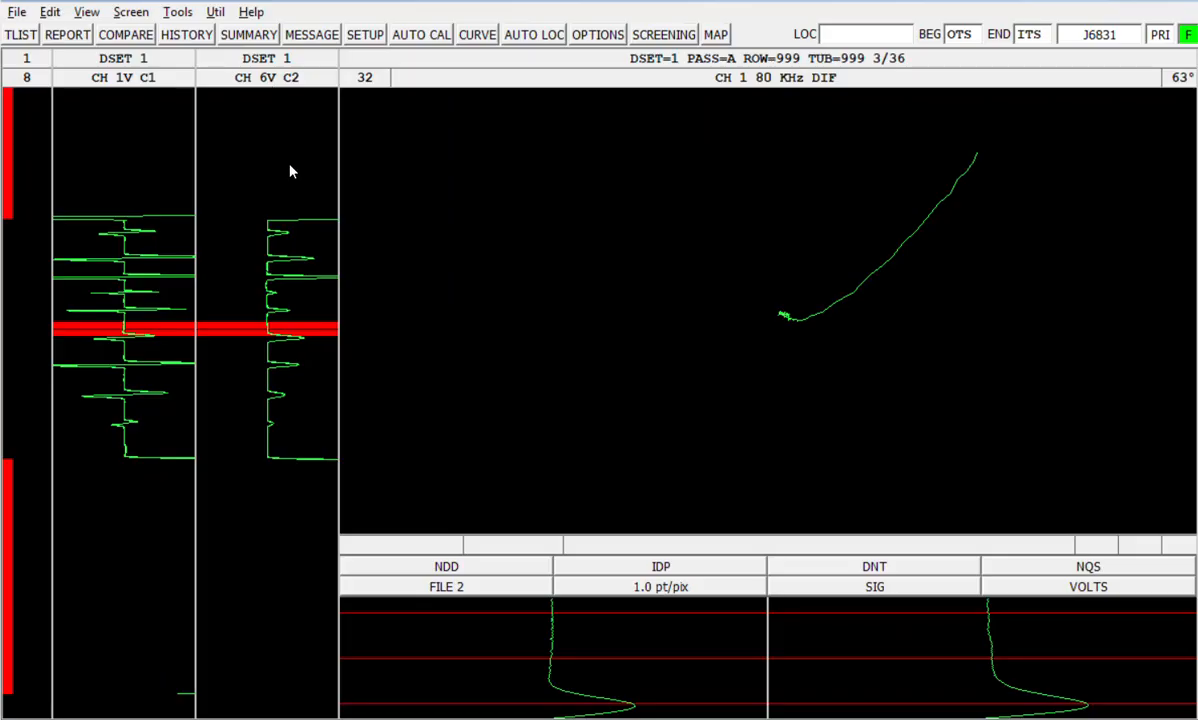
- Select the large calibration standard signal in the strip chart
click(280, 397)
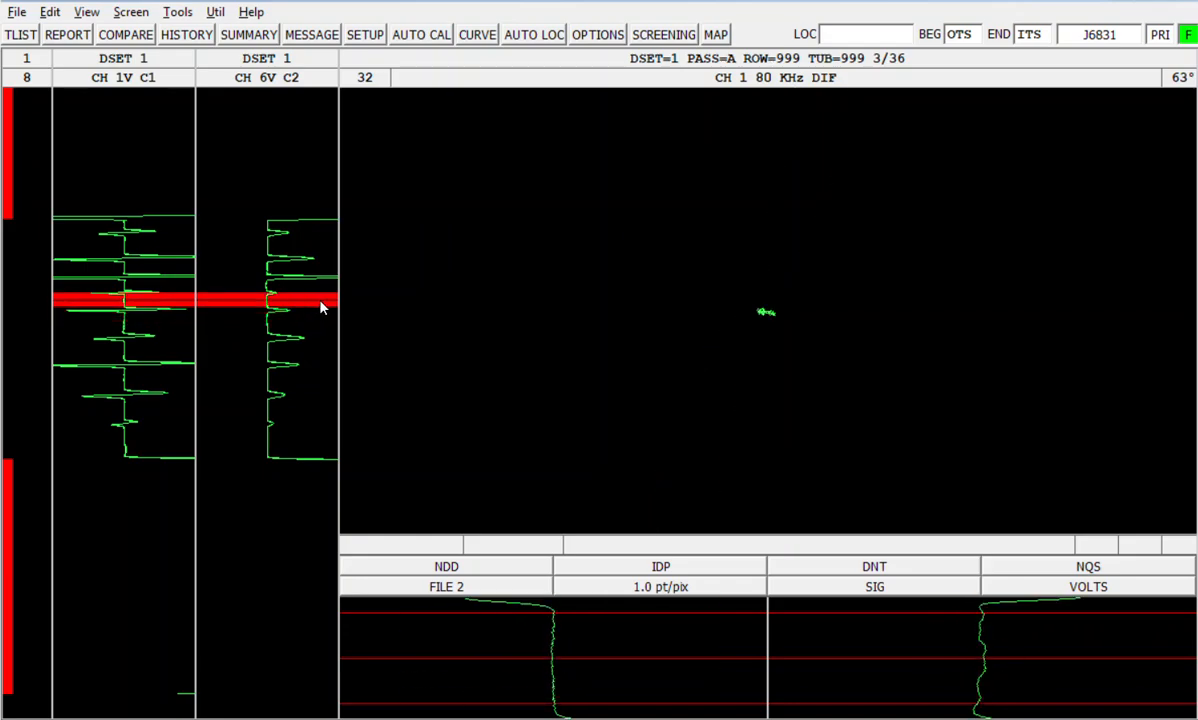
click(320, 300)
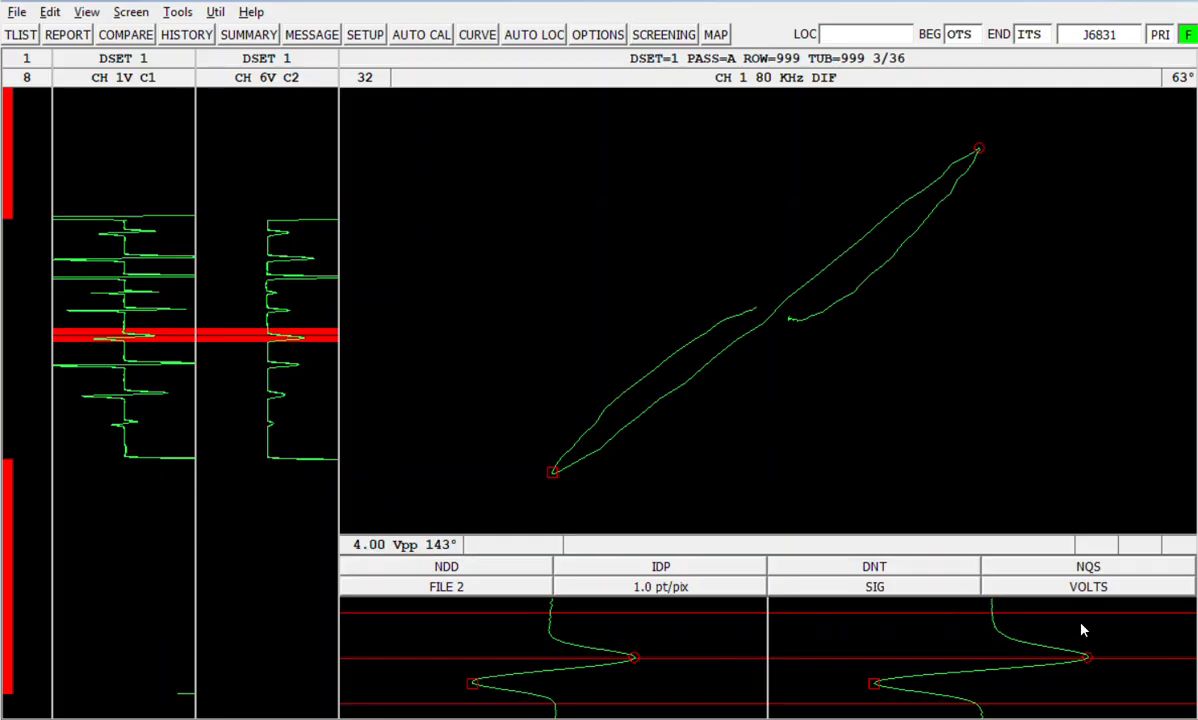
- Set the 80 kHz differential channel's signal to 92.6 volts
click(1087, 587)
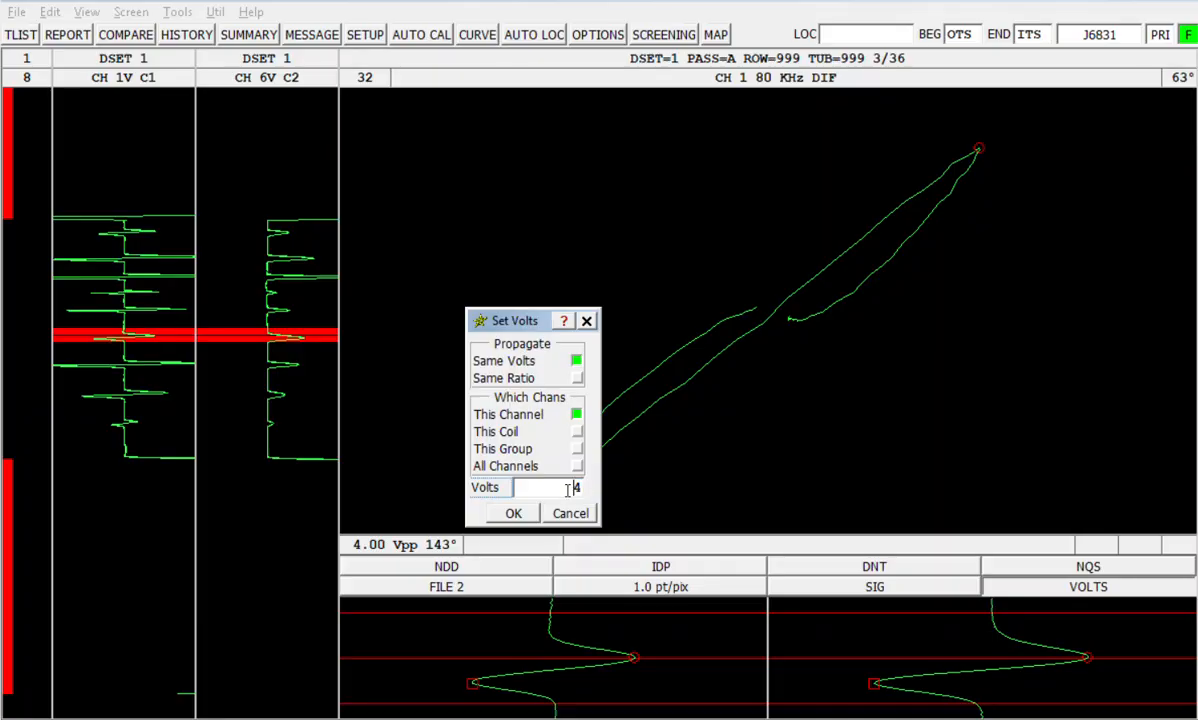
text(92.6)
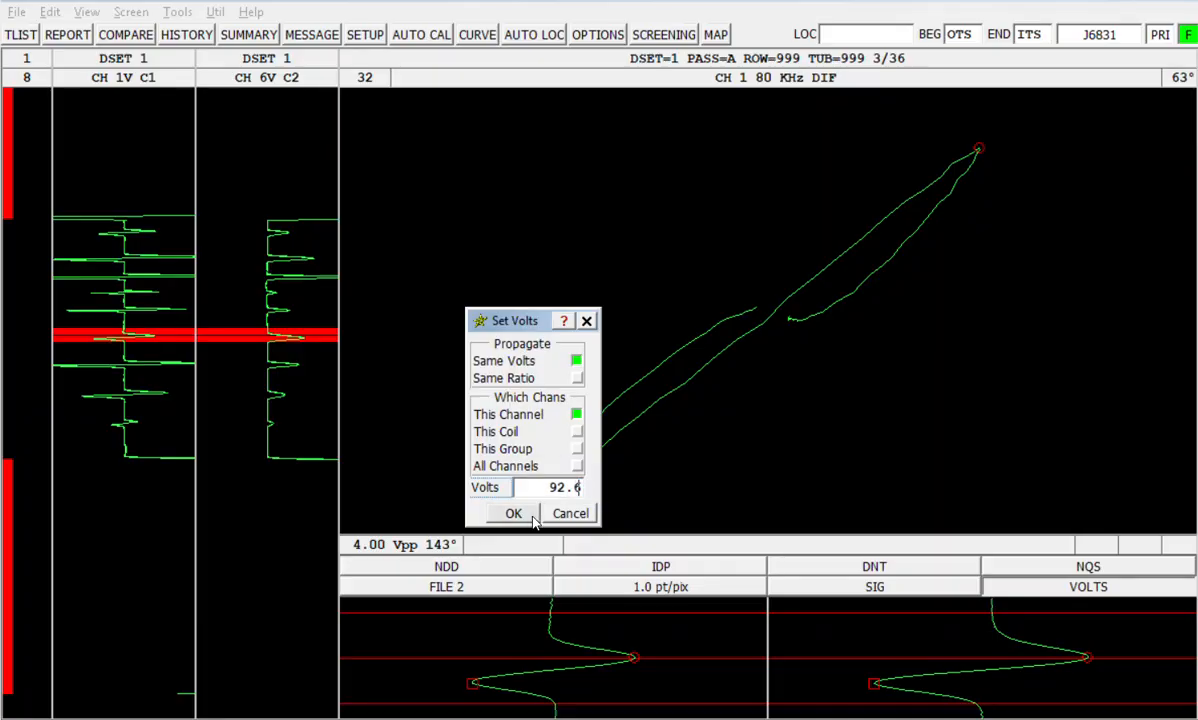
click(513, 513)
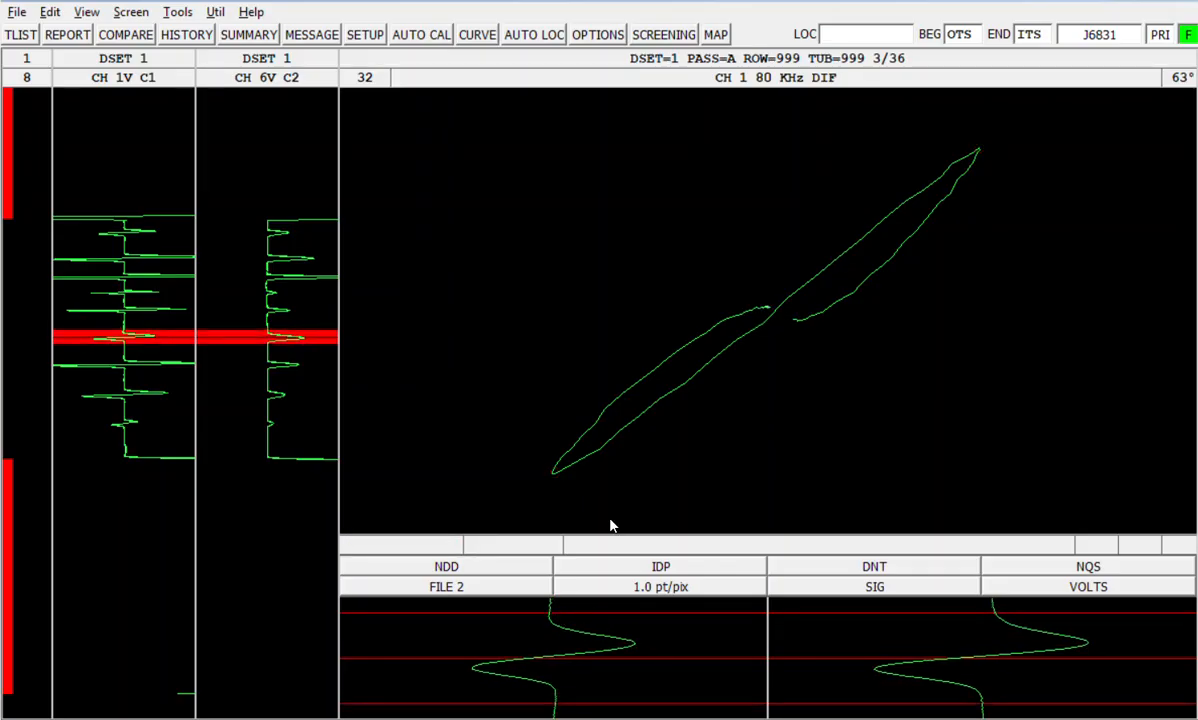
mouse_move(797, 360)
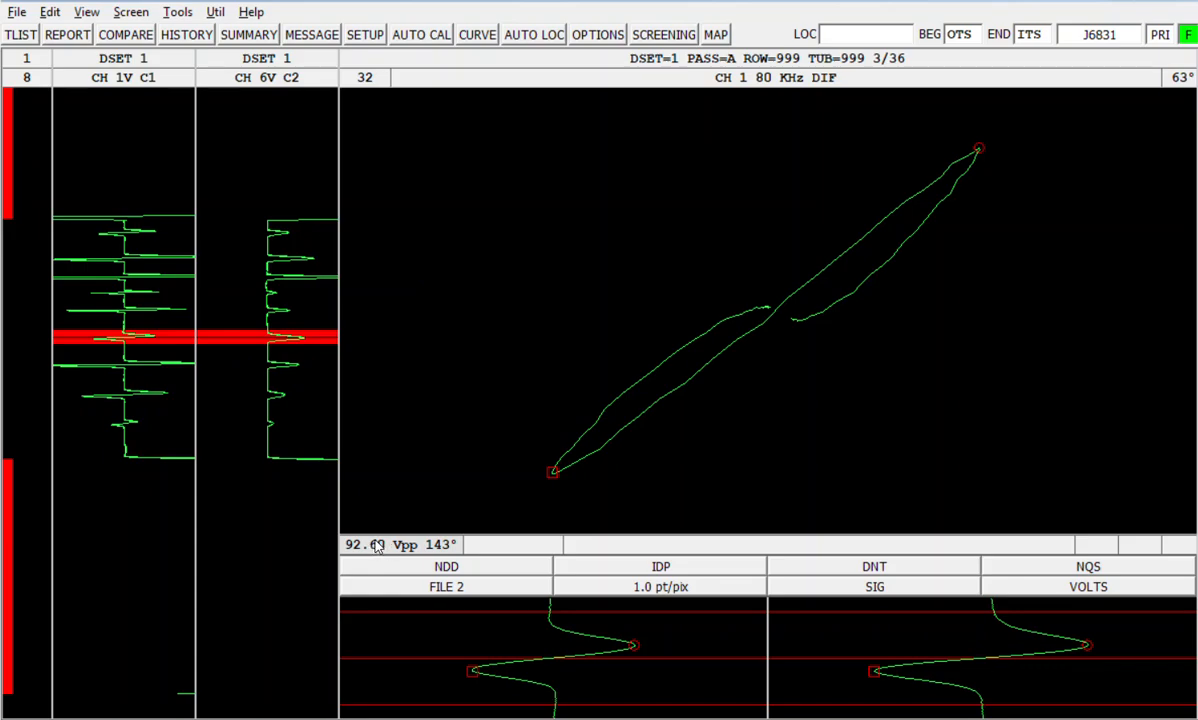
mouse_move(340, 512)
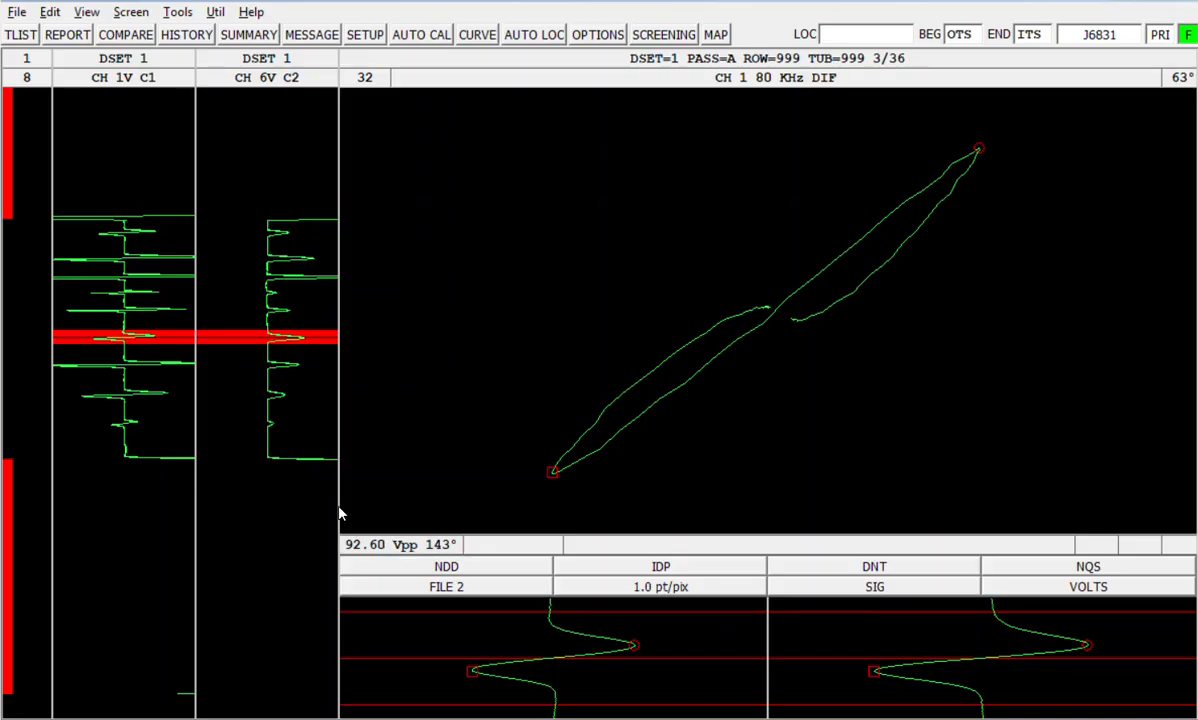
mouse_move(835, 377)
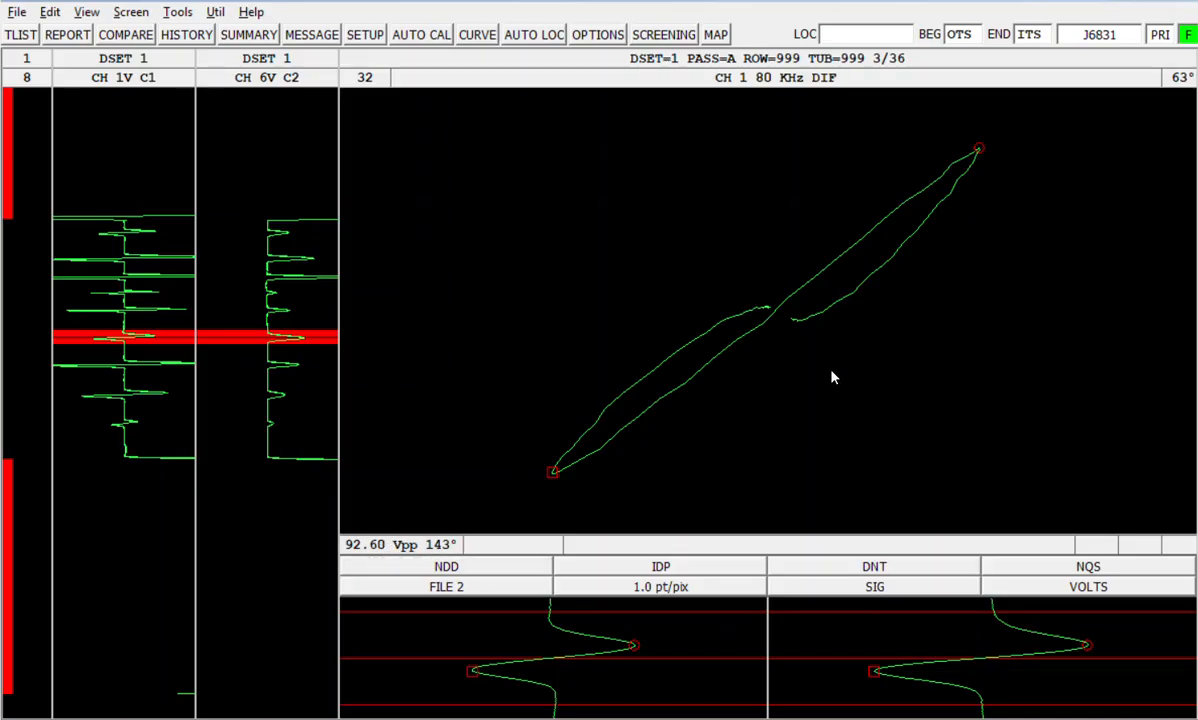
mouse_move(697, 335)
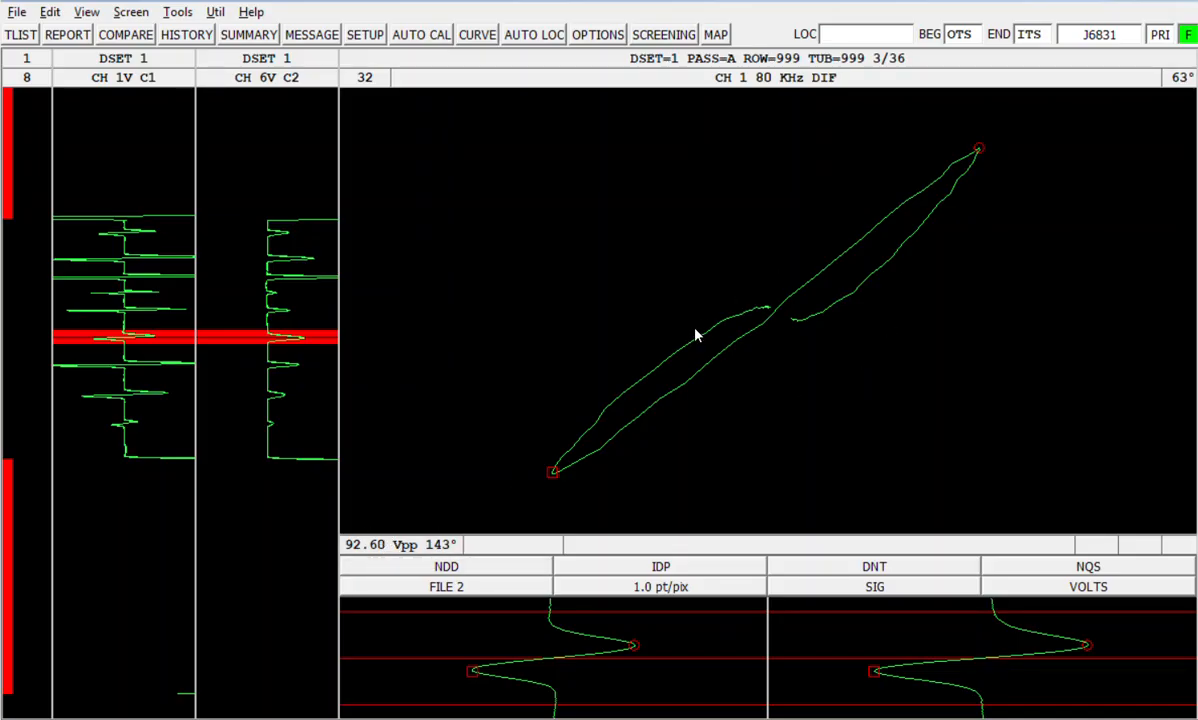
mouse_move(630, 345)
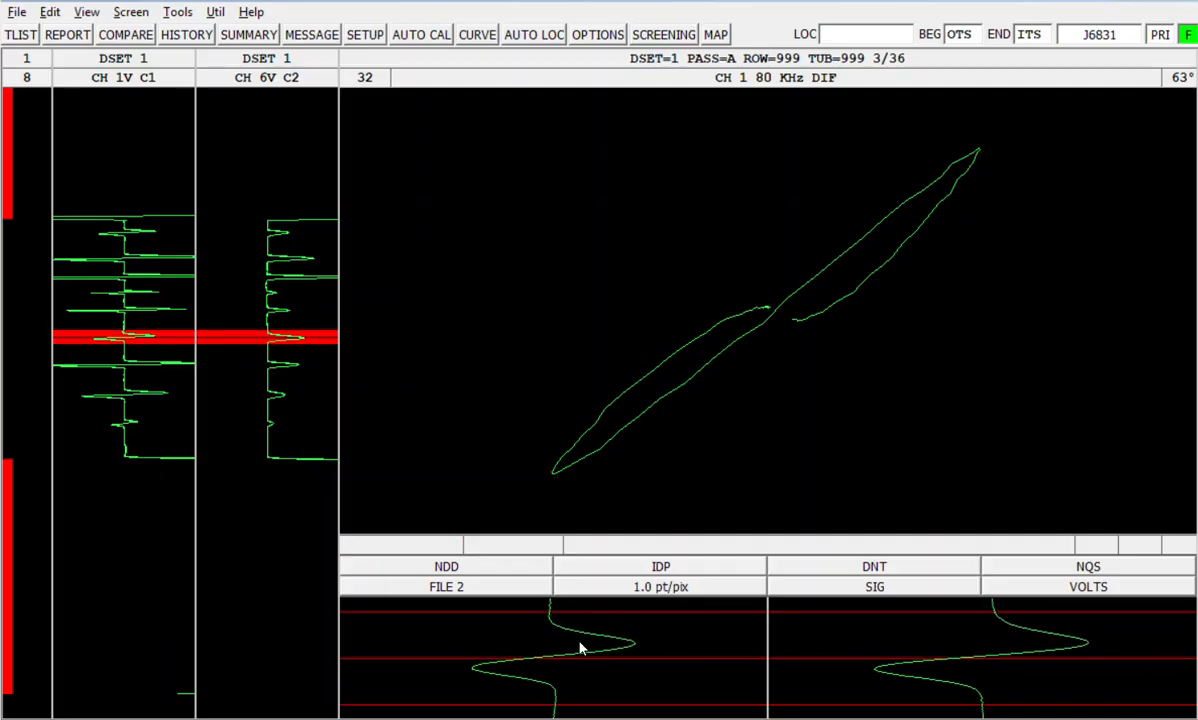
mouse_move(658, 401)
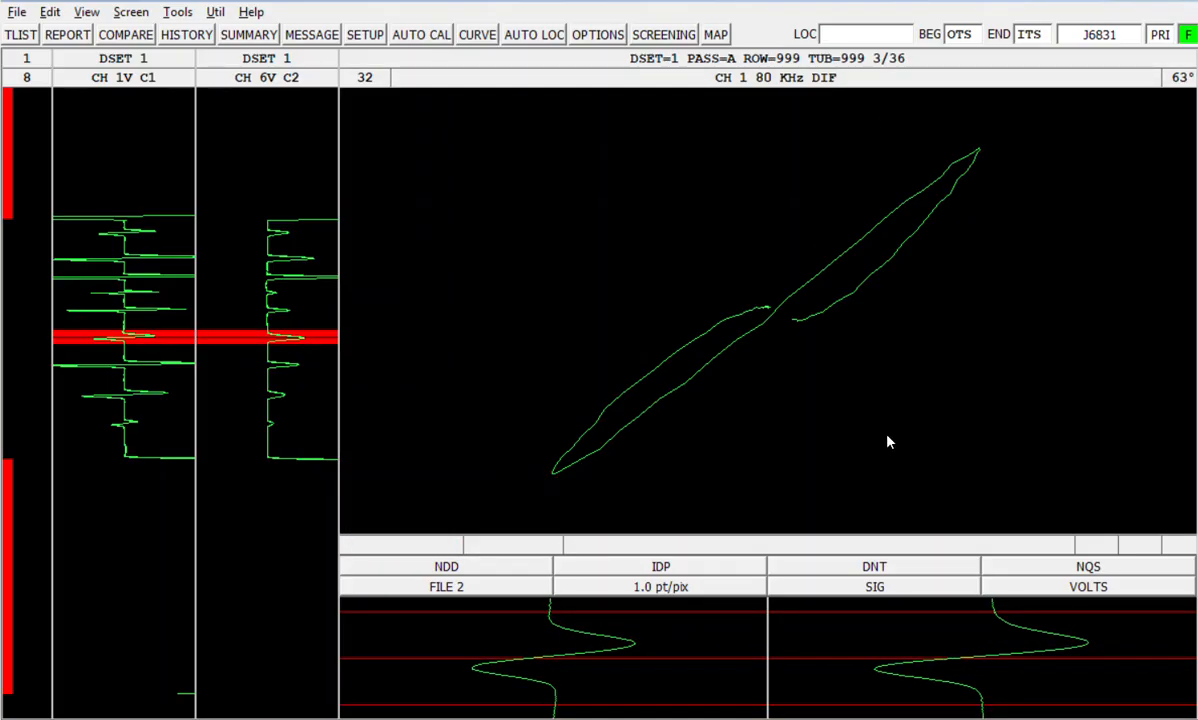
mouse_move(583, 331)
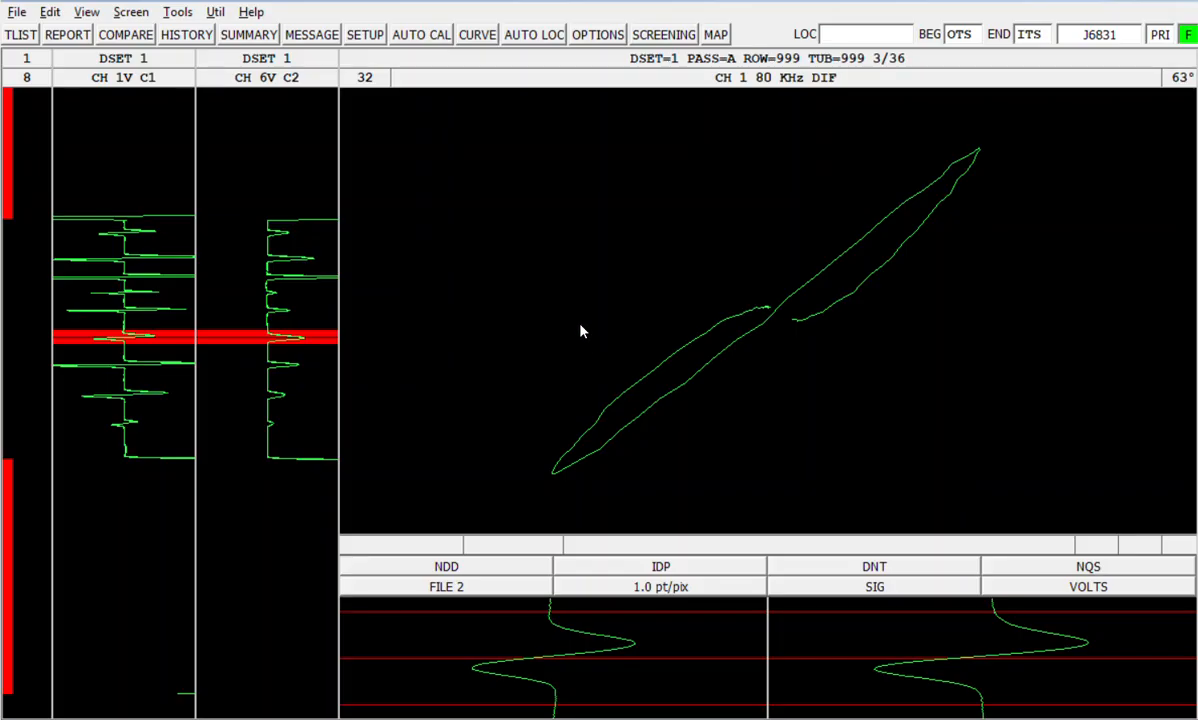
mouse_move(531, 295)
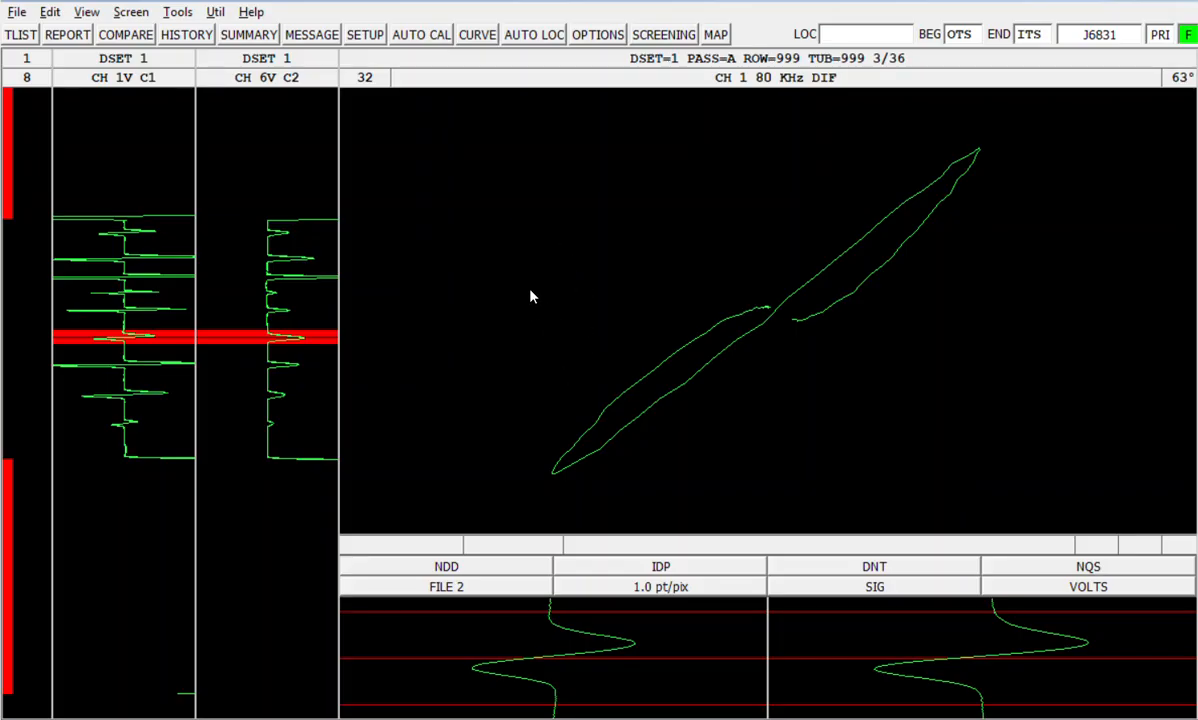
mouse_move(547, 293)
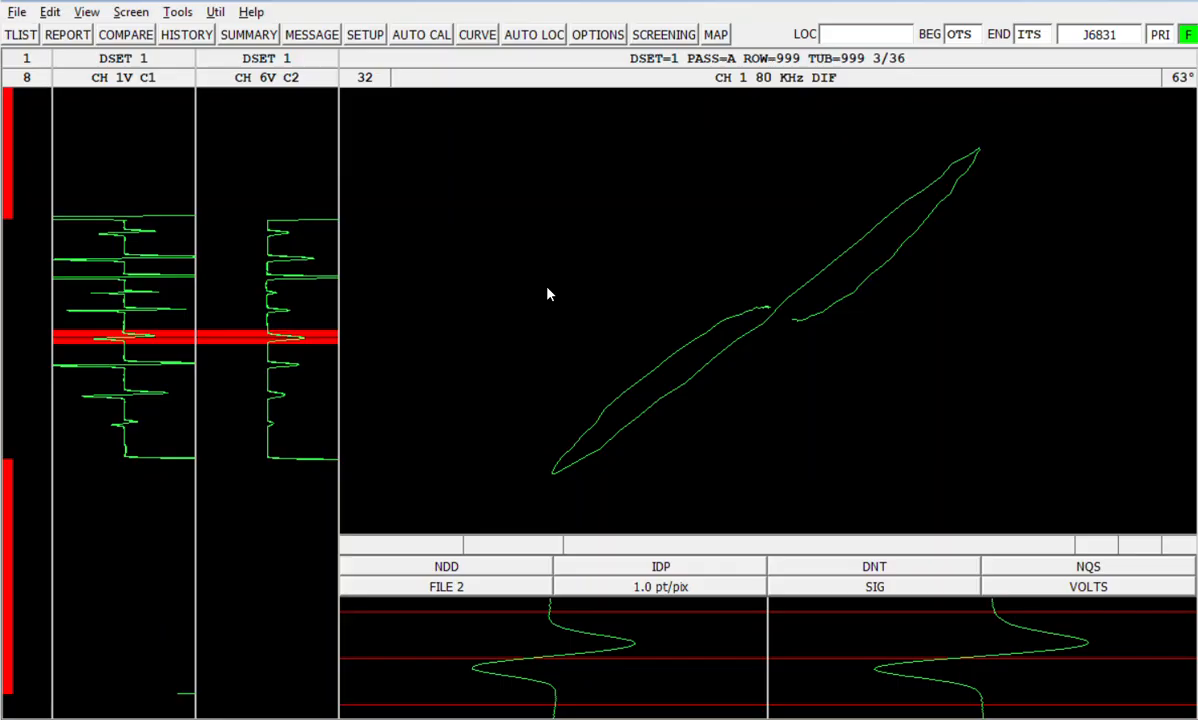
mouse_move(570, 282)
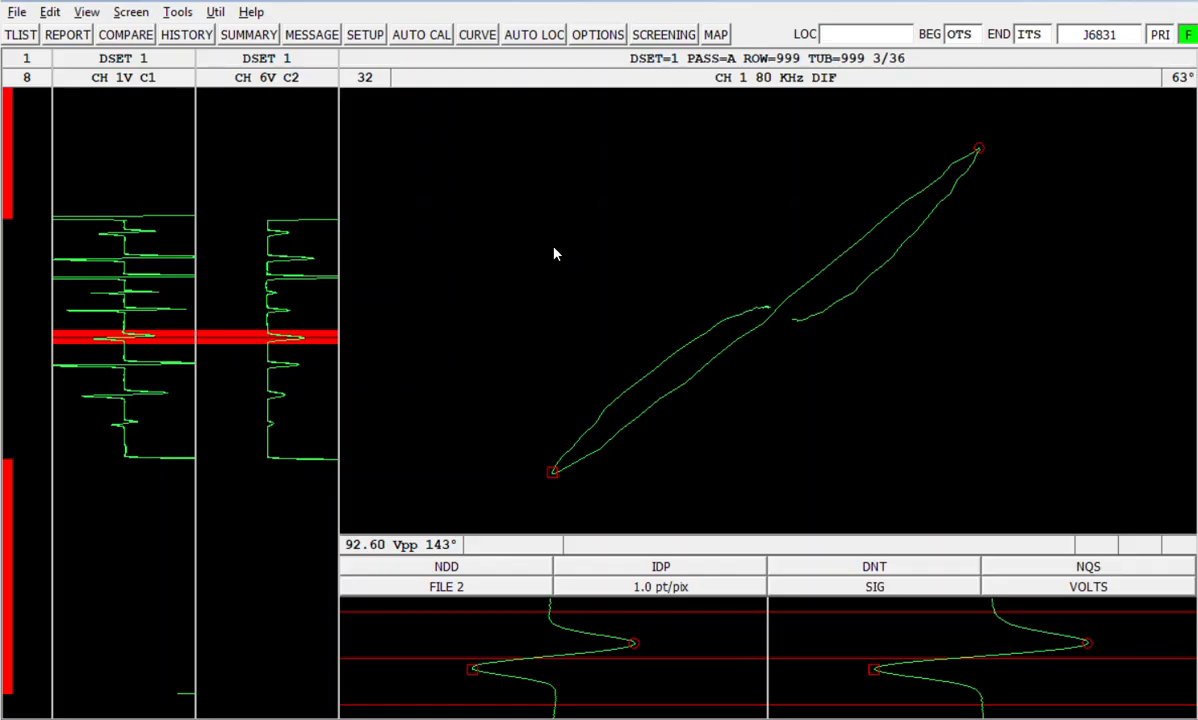
mouse_move(605, 449)
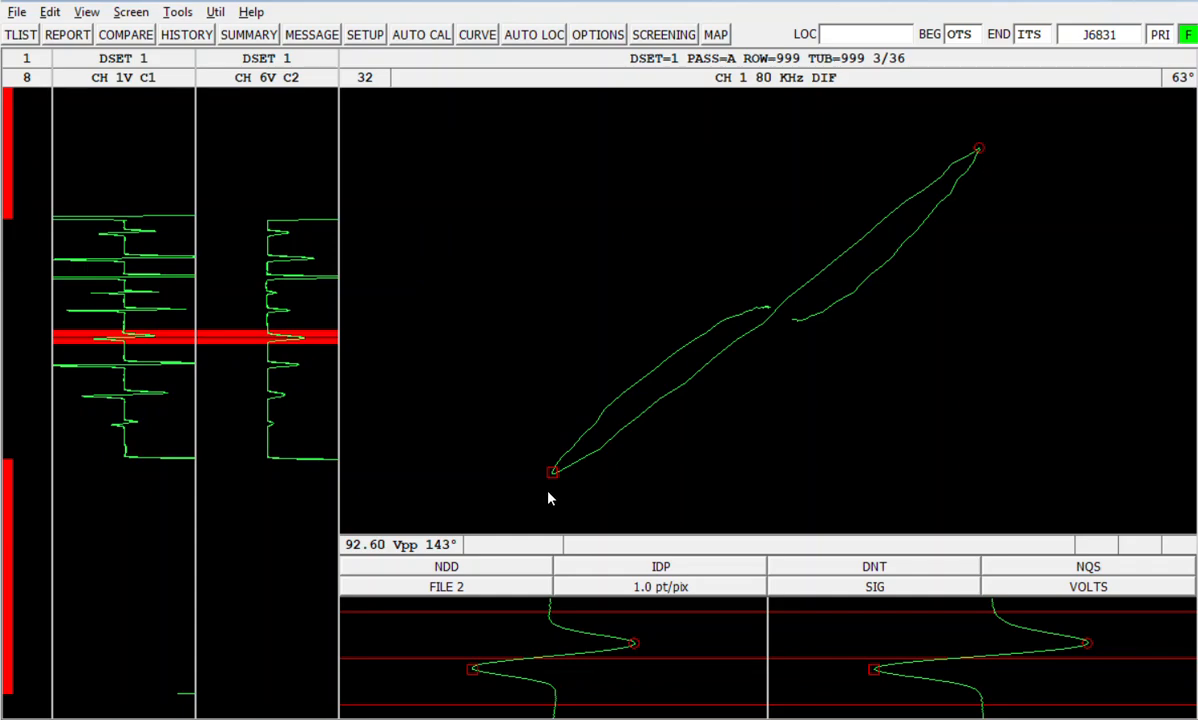
mouse_move(884, 211)
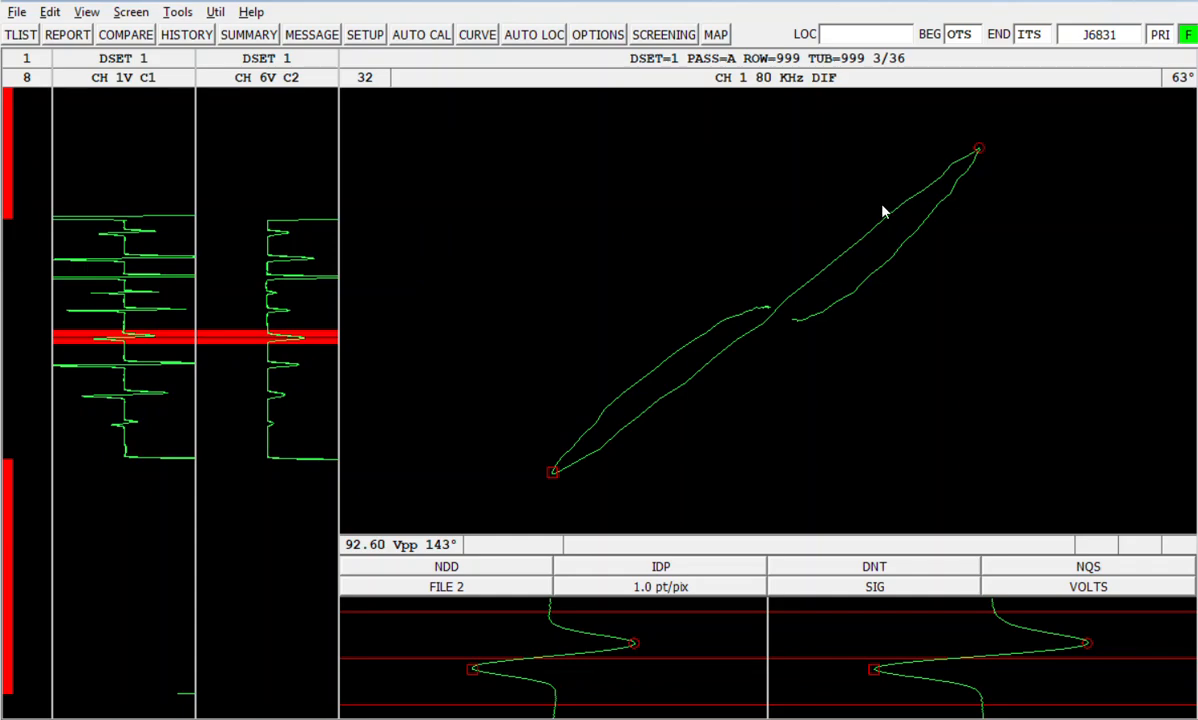
mouse_move(556, 467)
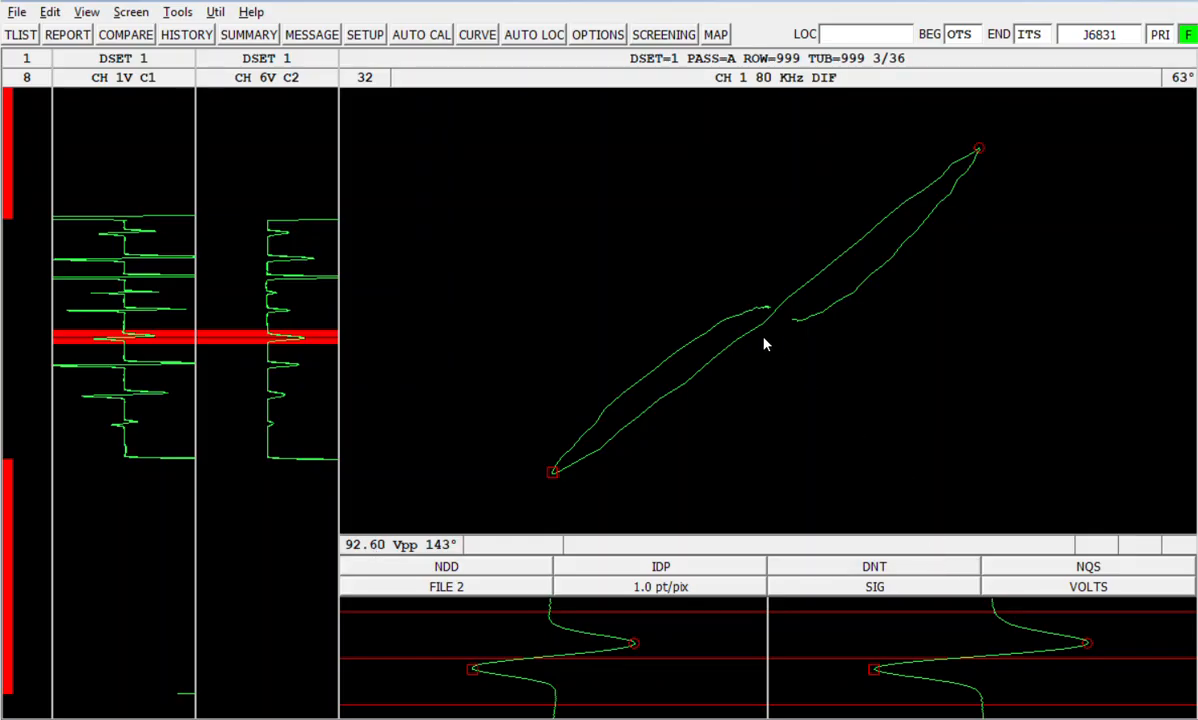
mouse_move(905, 449)
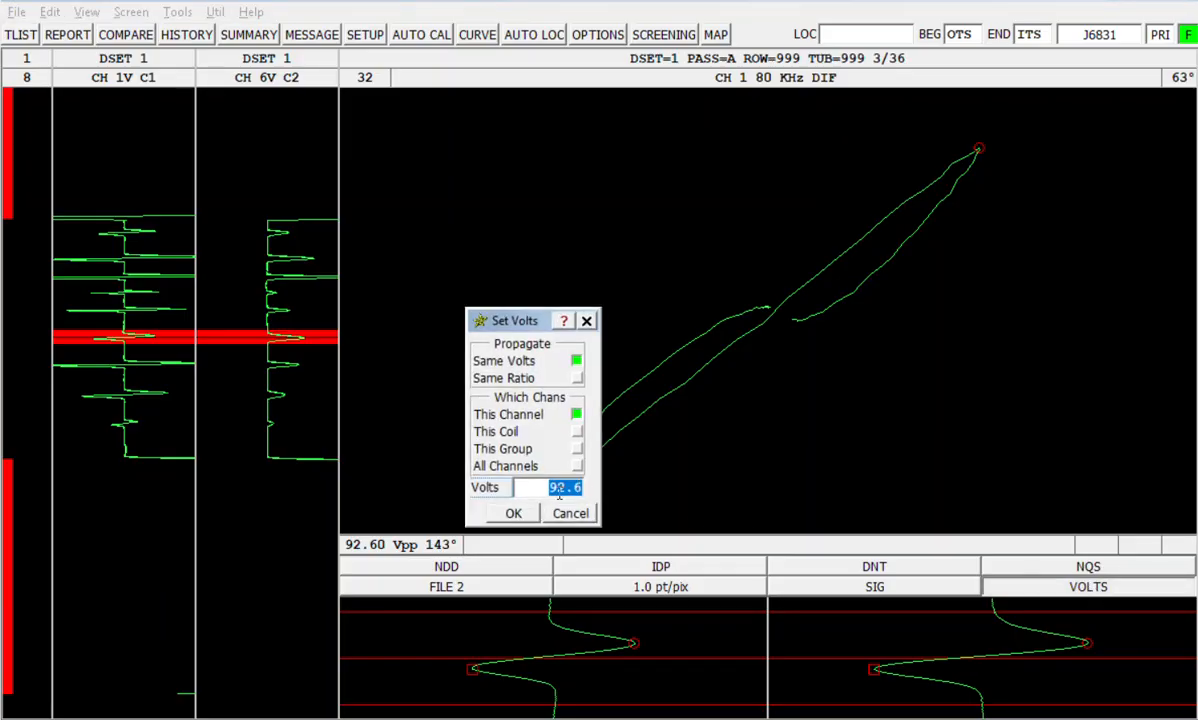
- Enter 4 as the Set Volts value for the 80 kHz differential signal
text(4)
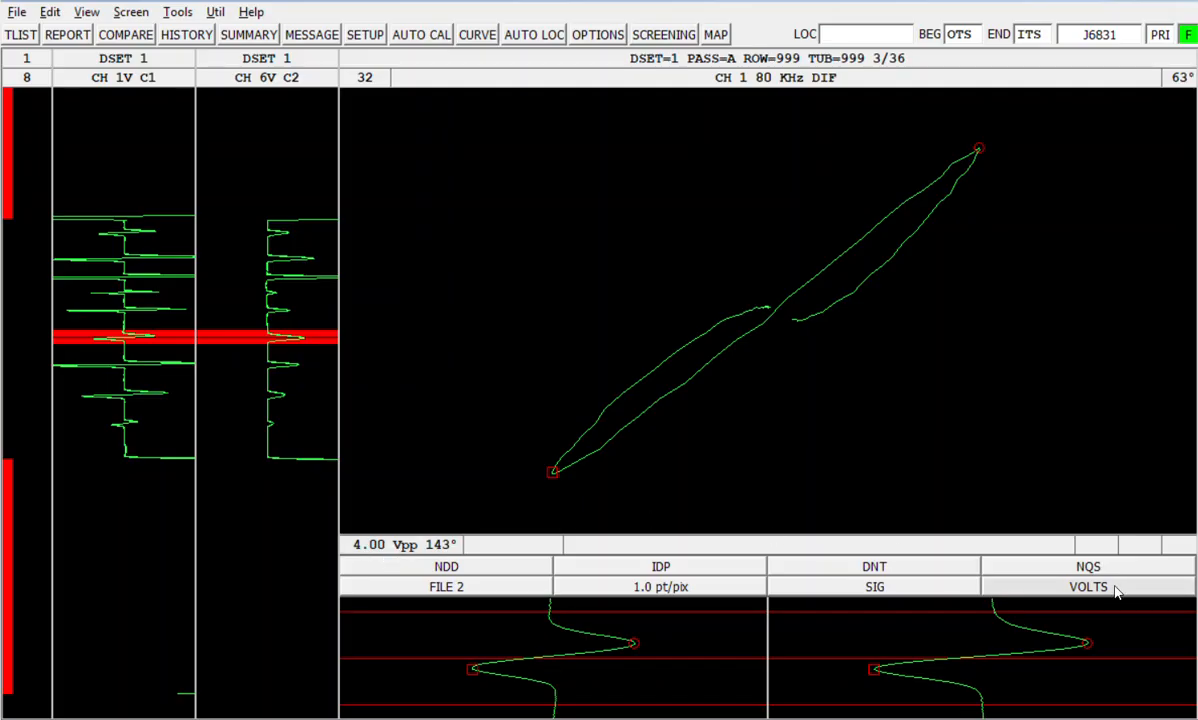
click(1087, 587)
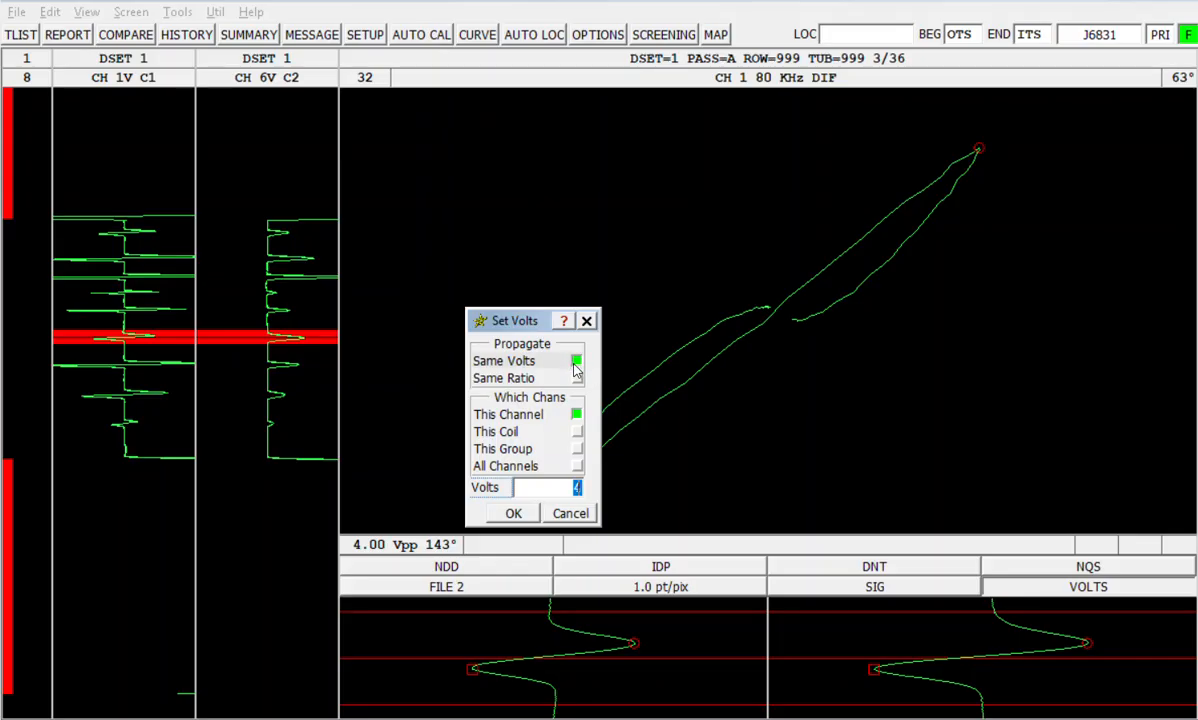
mouse_move(571, 385)
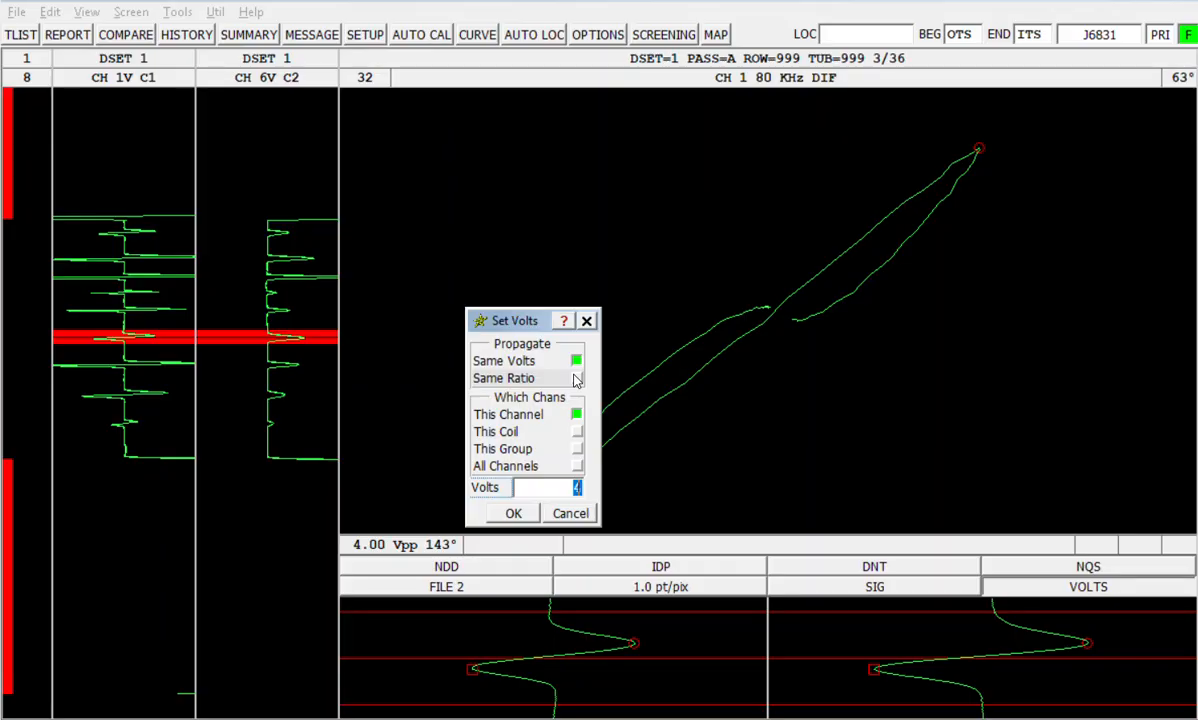
click(513, 513)
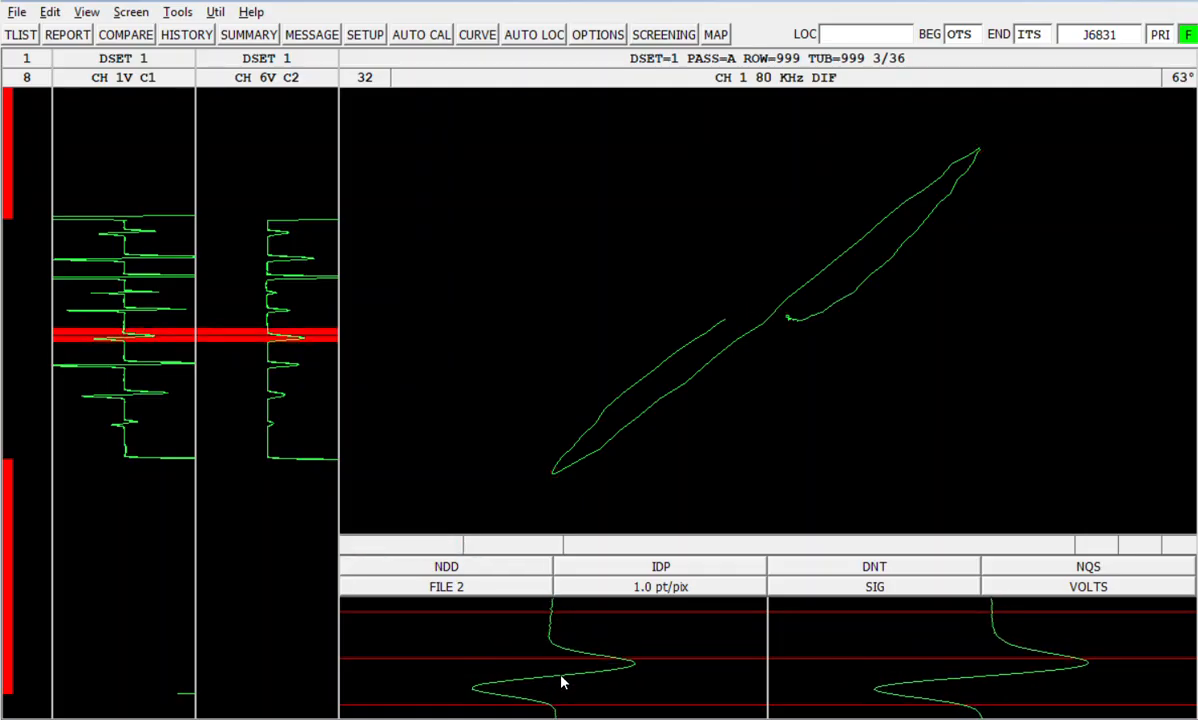
- Measure the standard signal, confirming 4.00 Vpp at 143°
click(552, 471)
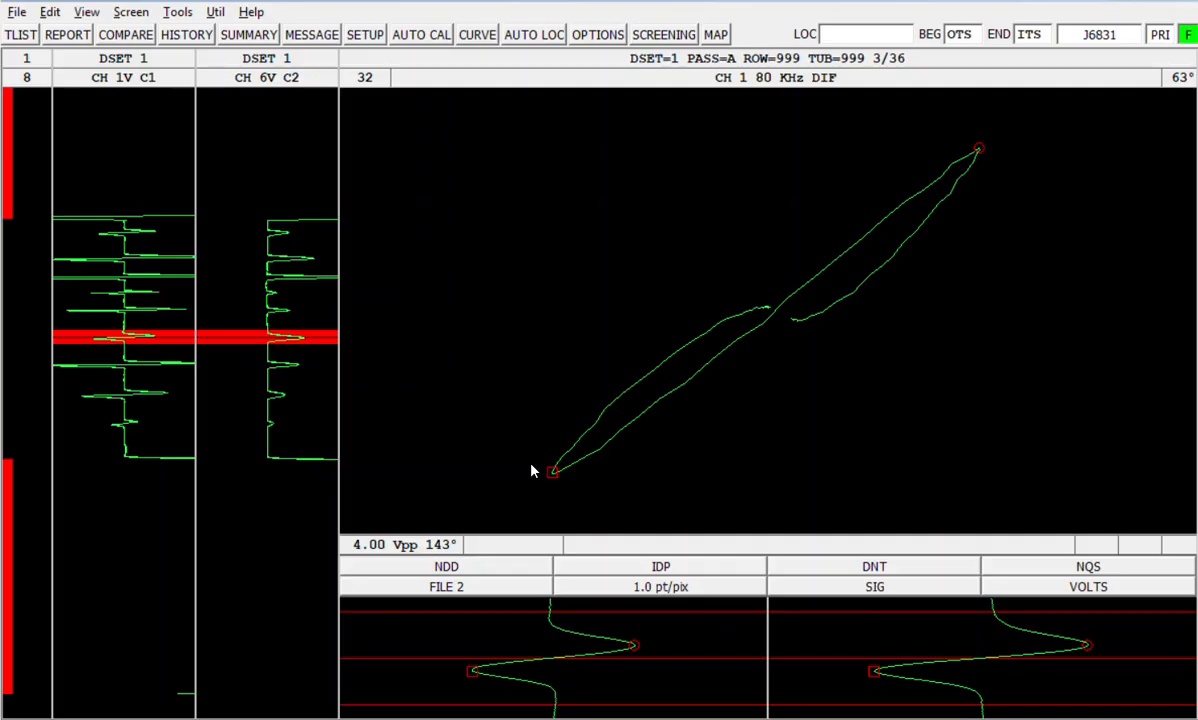
mouse_move(879, 231)
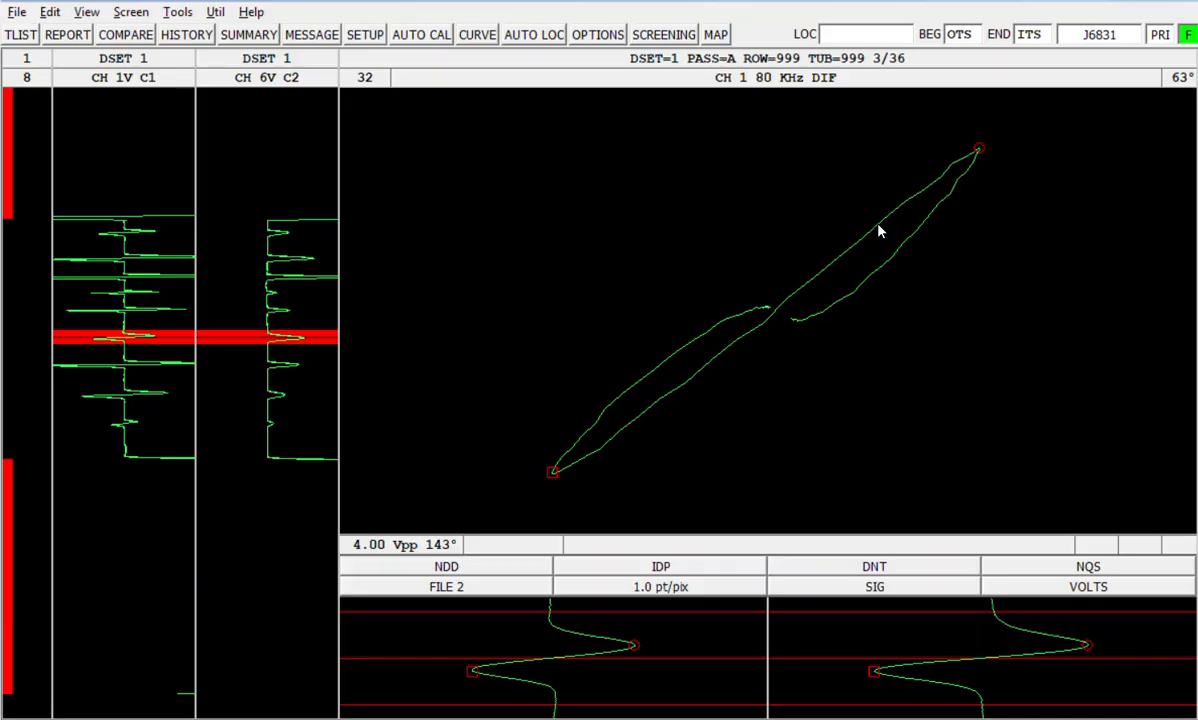
mouse_move(621, 136)
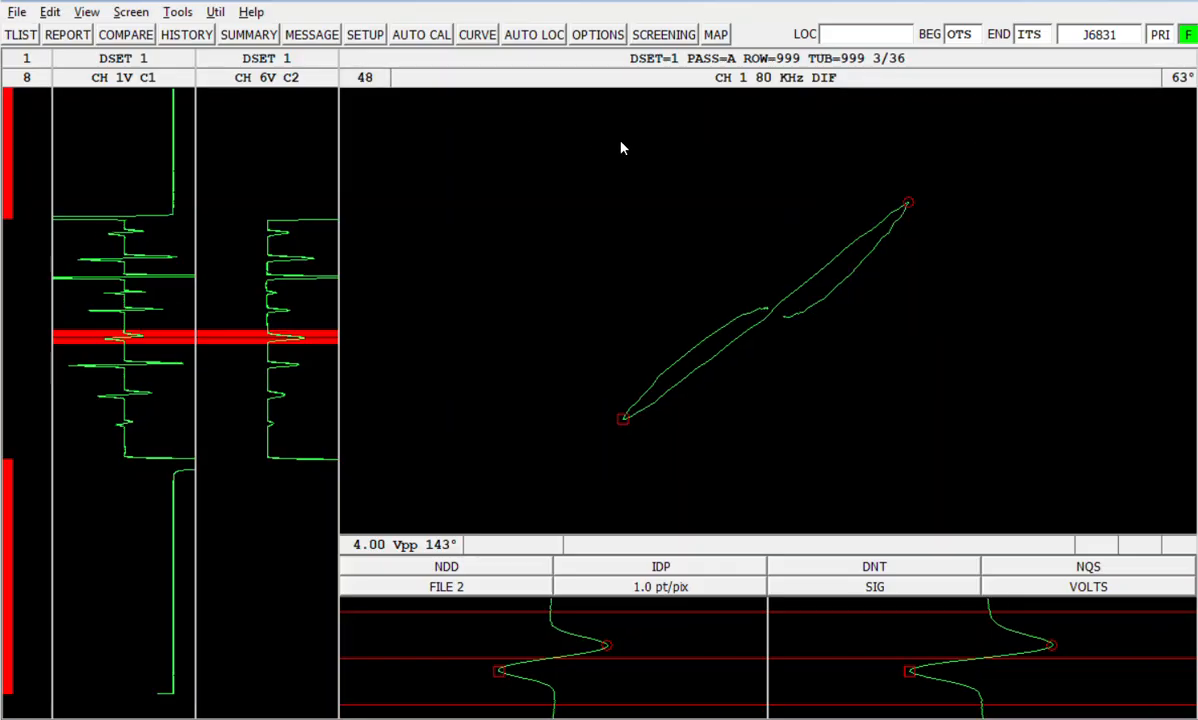
mouse_move(805, 85)
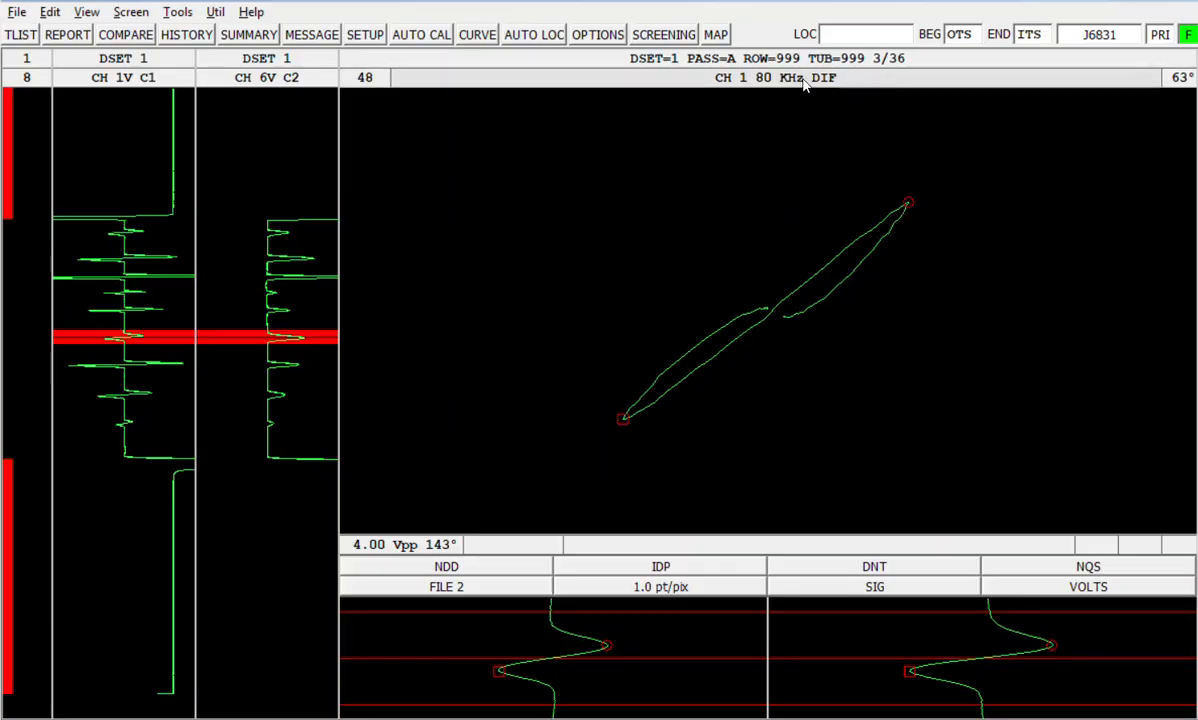
mouse_move(370, 79)
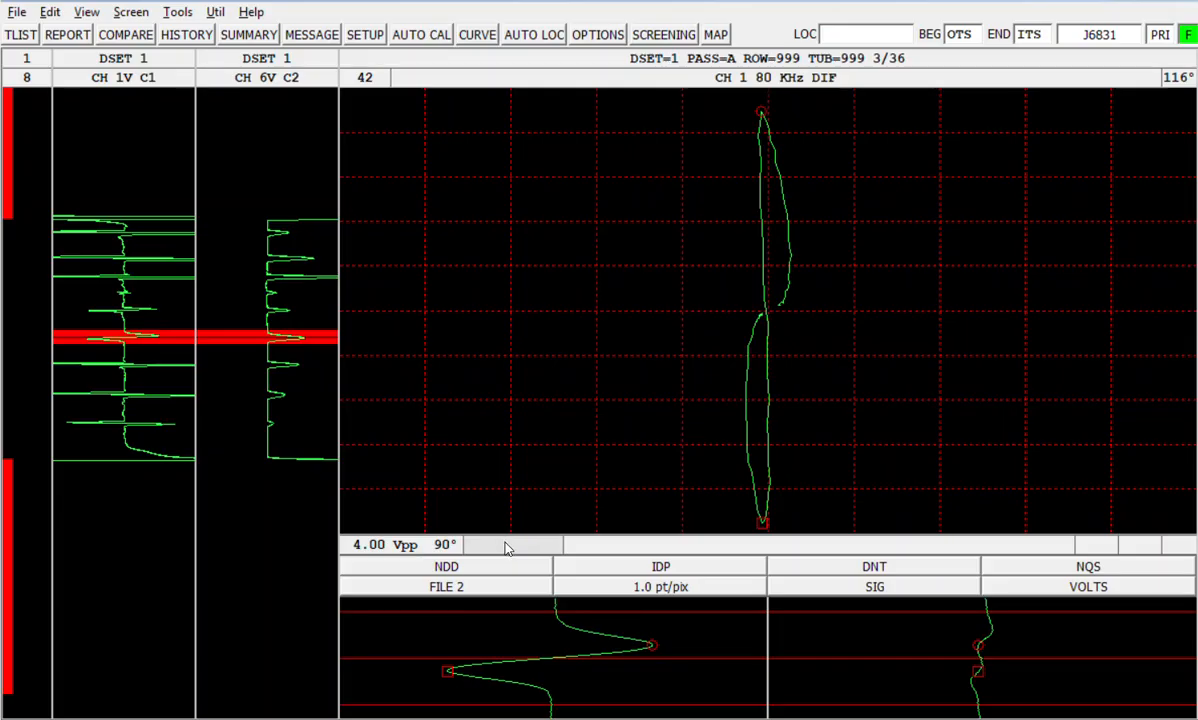
mouse_move(436, 172)
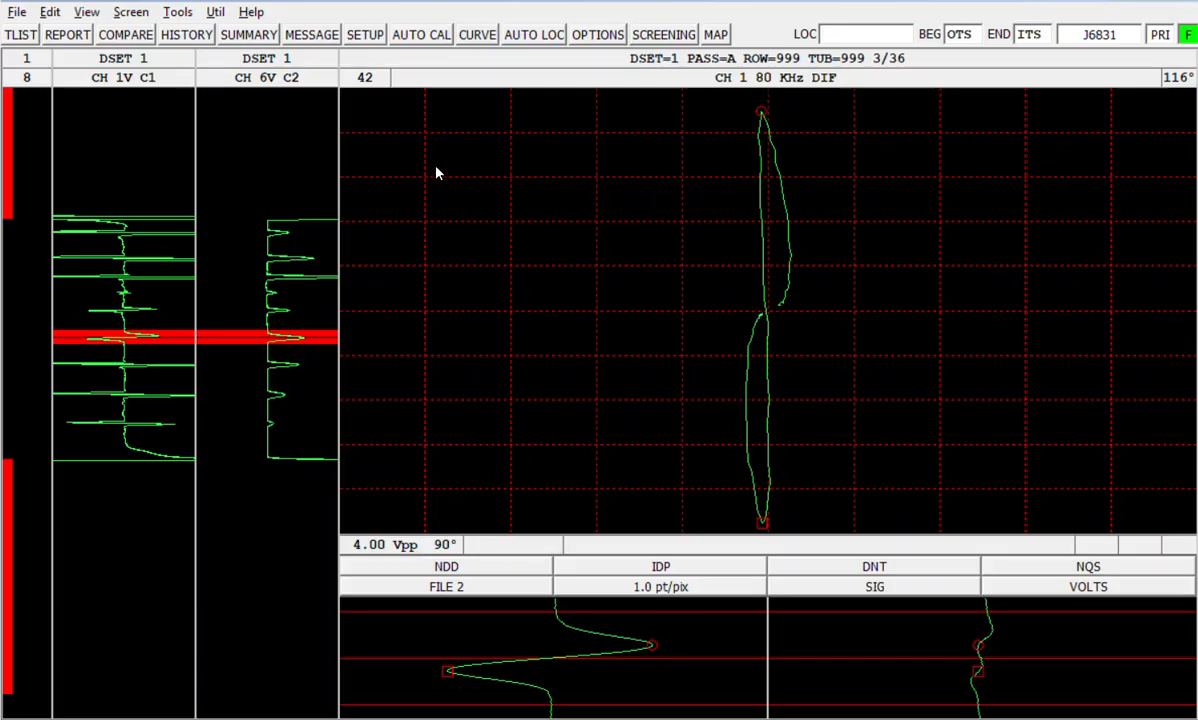
mouse_move(500, 190)
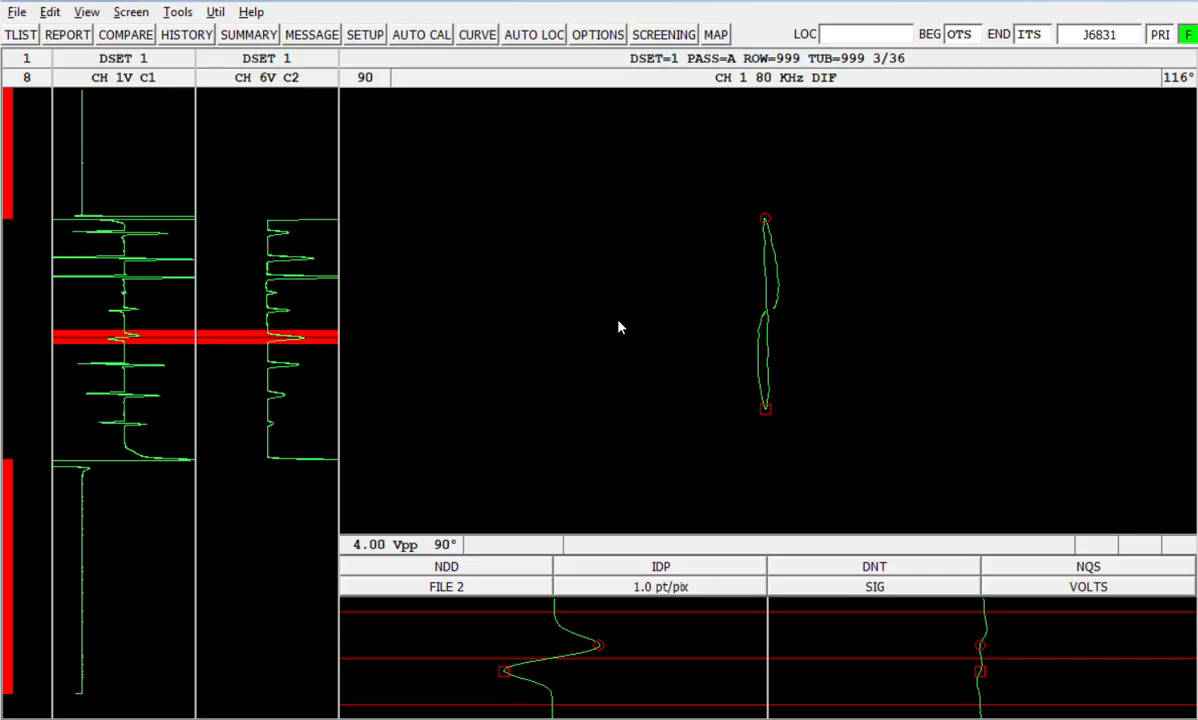
mouse_move(406, 137)
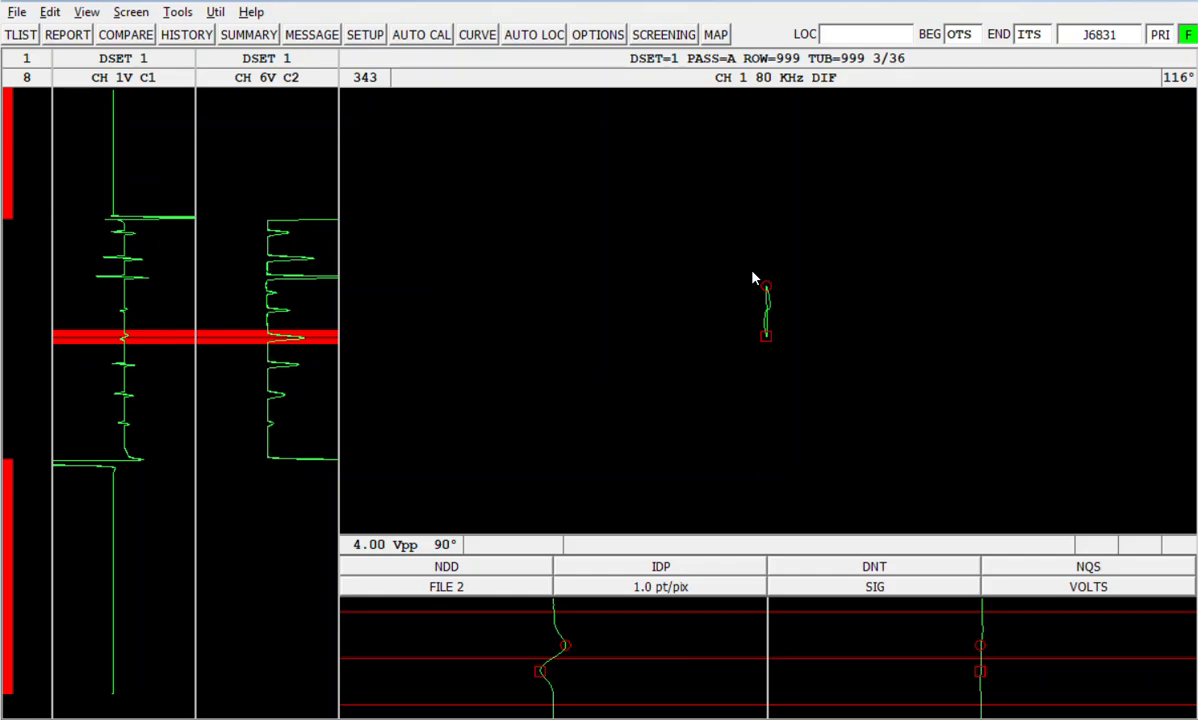
mouse_move(750, 278)
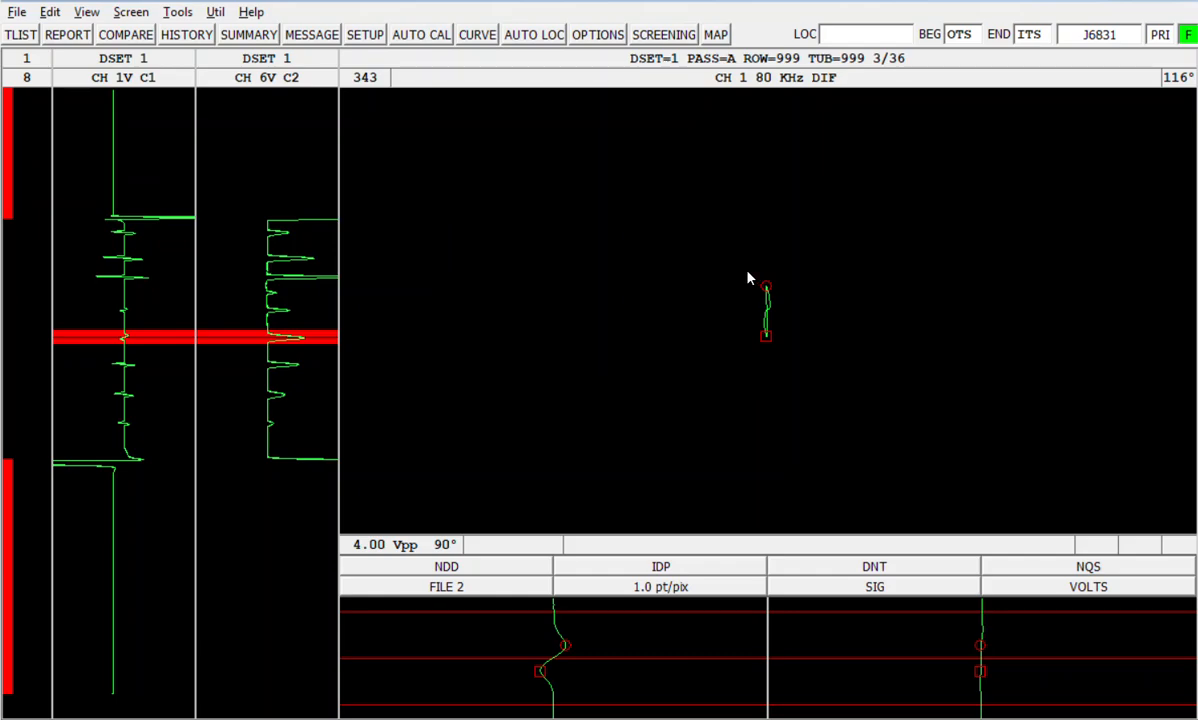
mouse_move(673, 340)
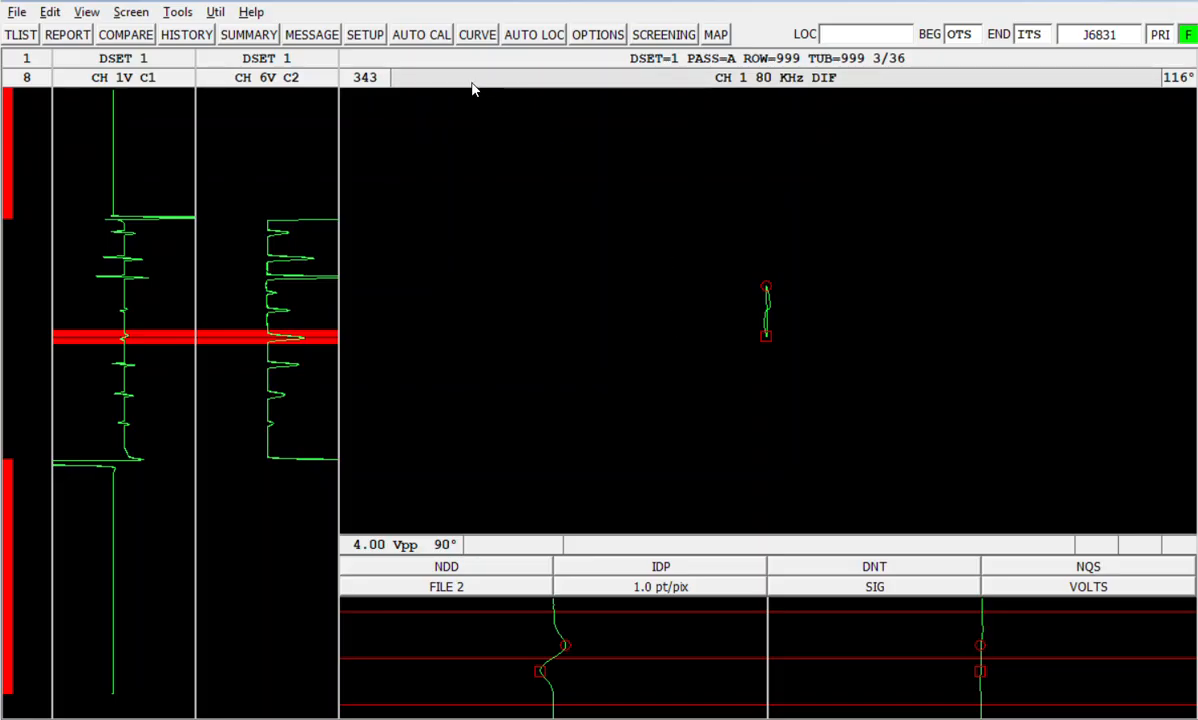
mouse_move(700, 89)
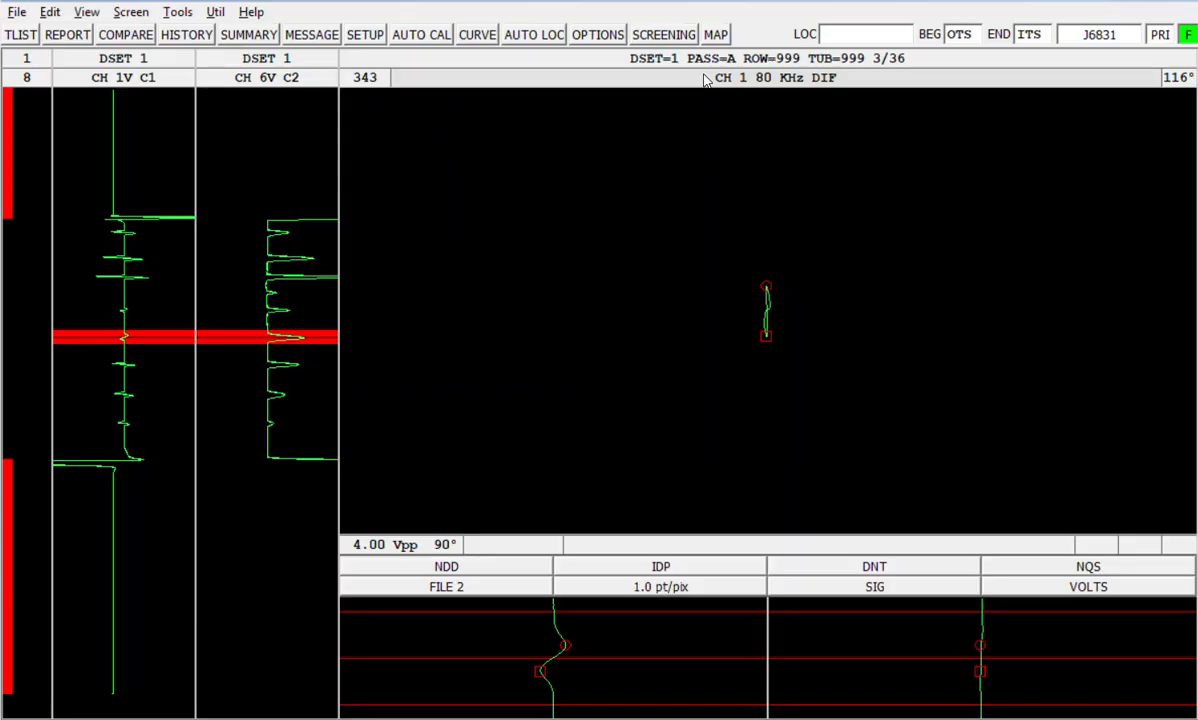
mouse_move(350, 83)
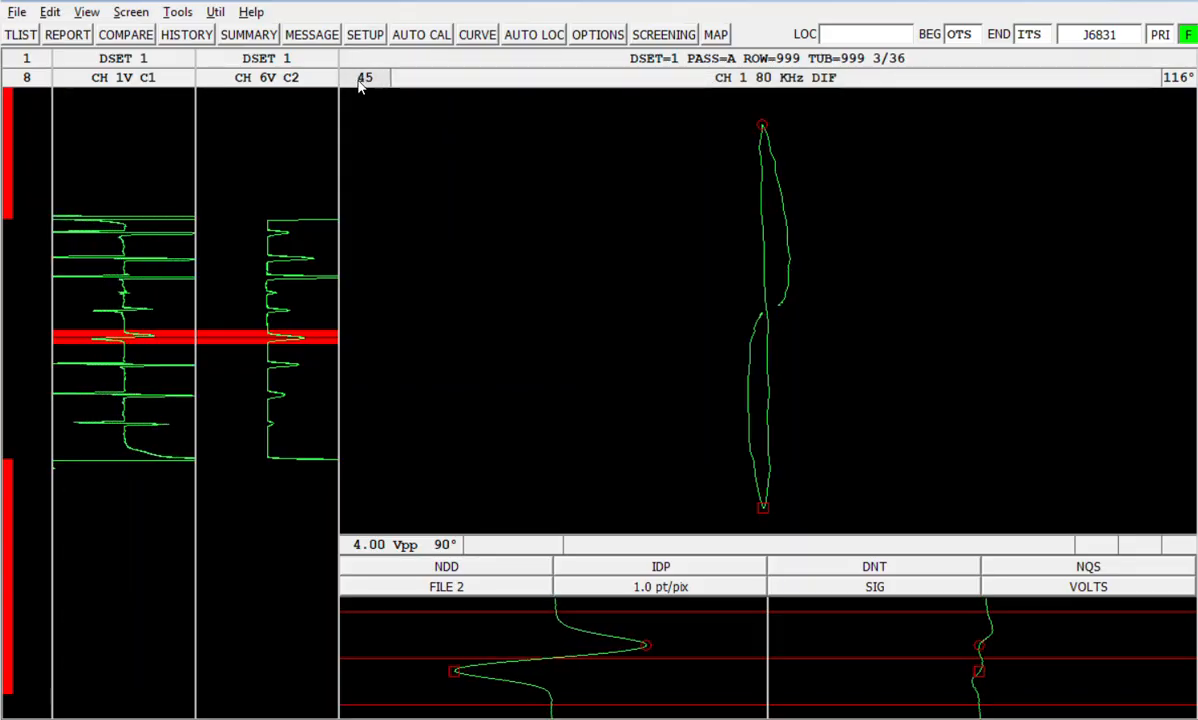
mouse_move(1183, 108)
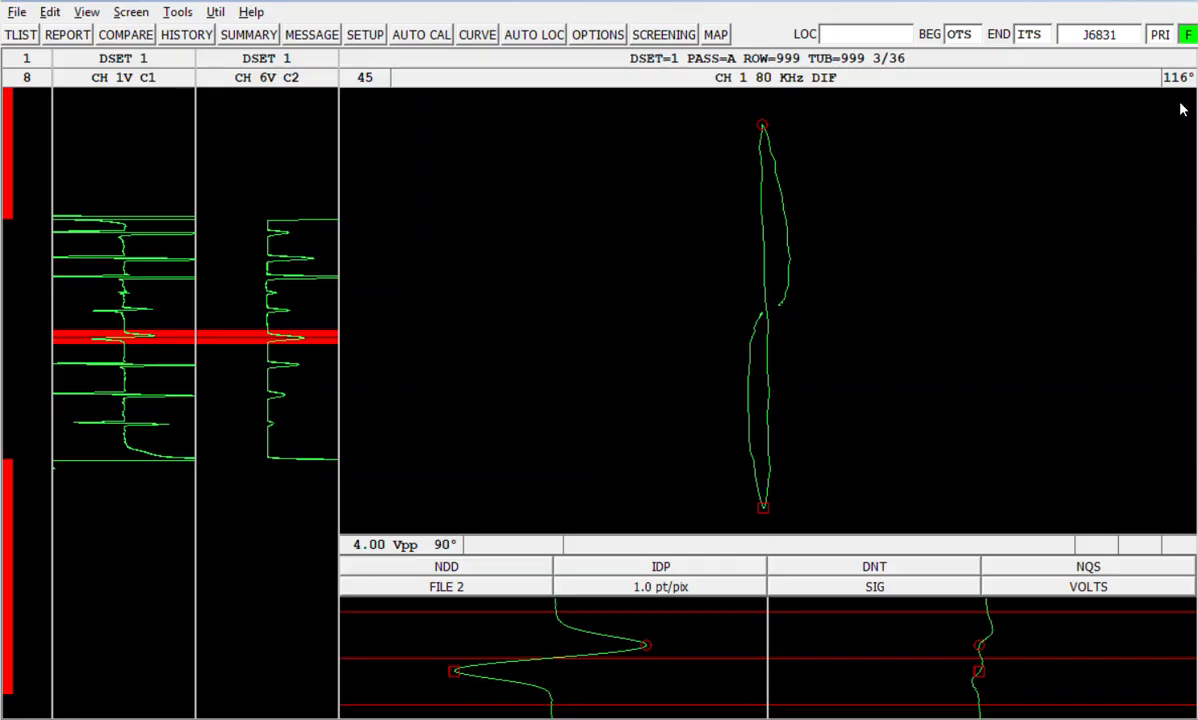
mouse_move(1175, 82)
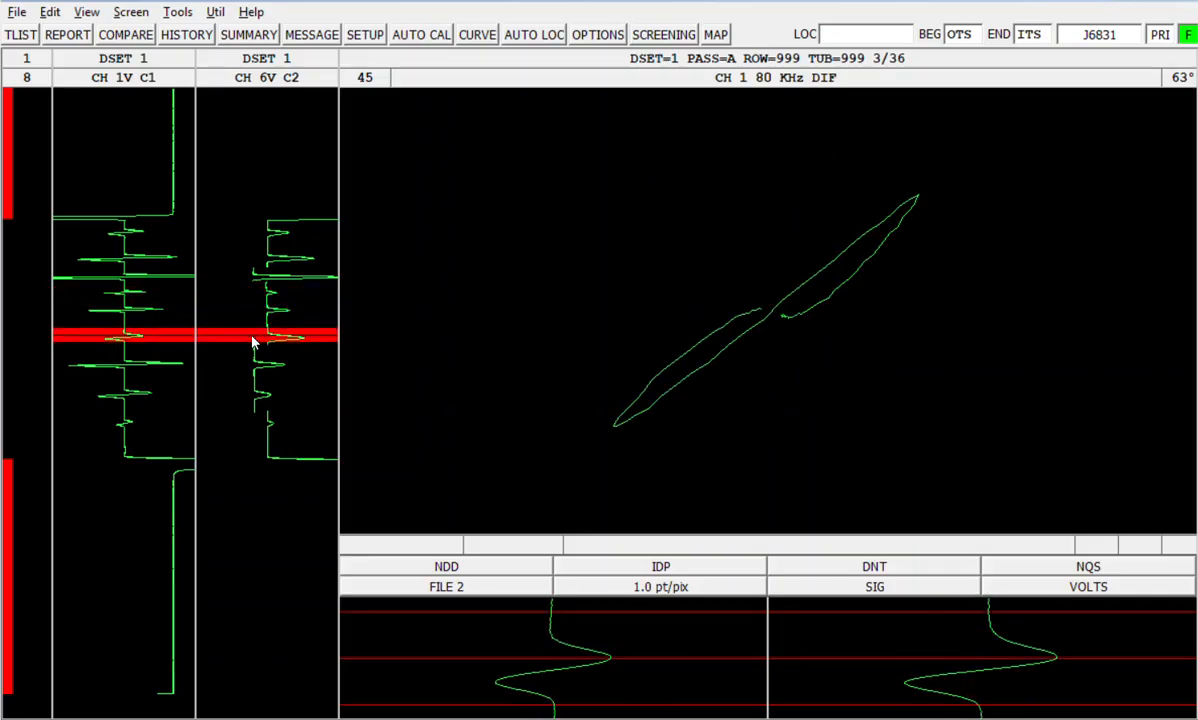
mouse_move(905, 362)
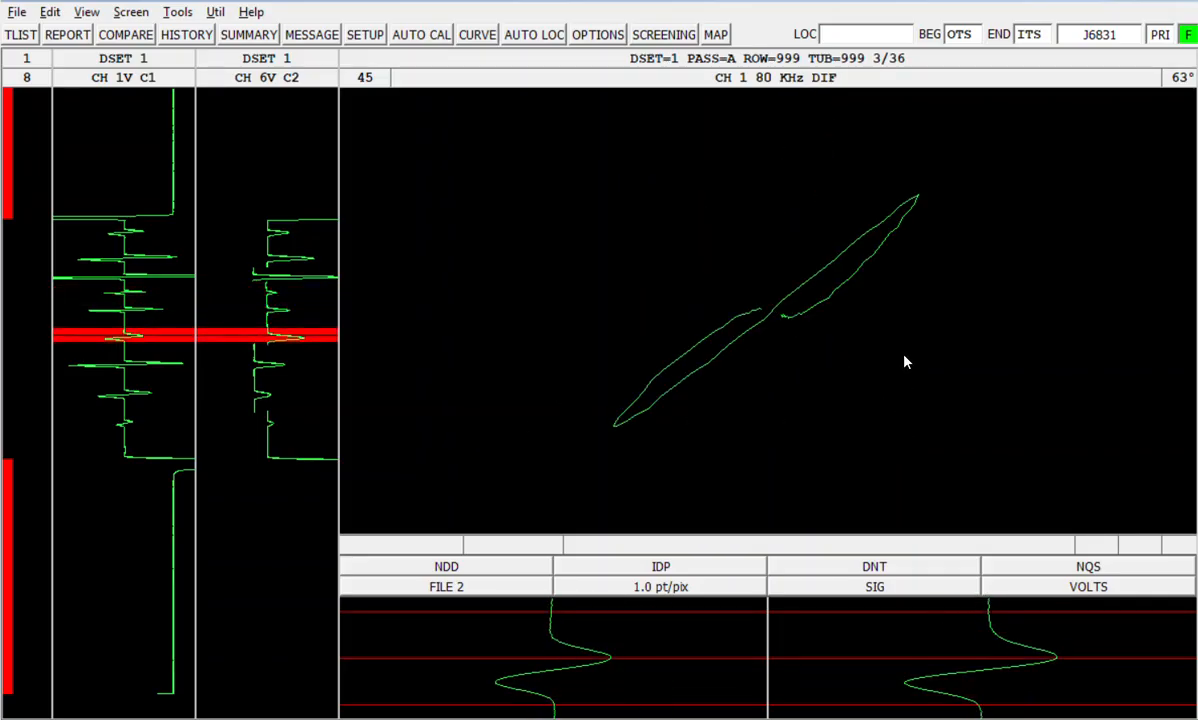
mouse_move(870, 357)
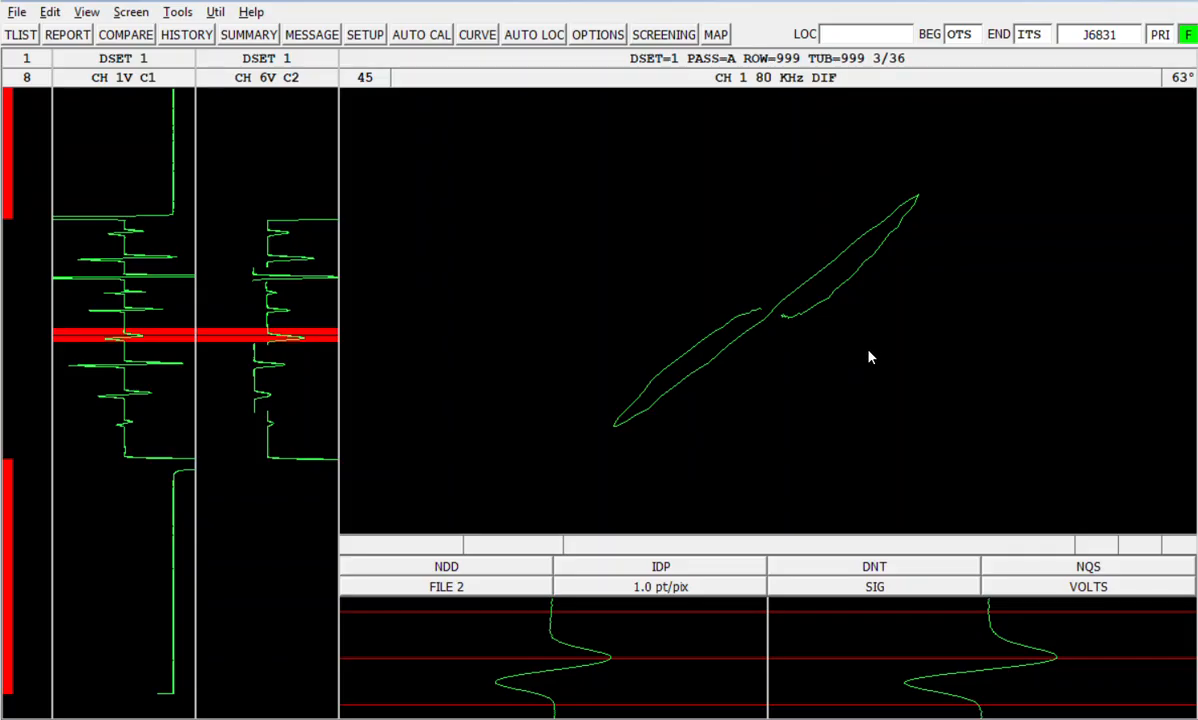
mouse_move(780, 90)
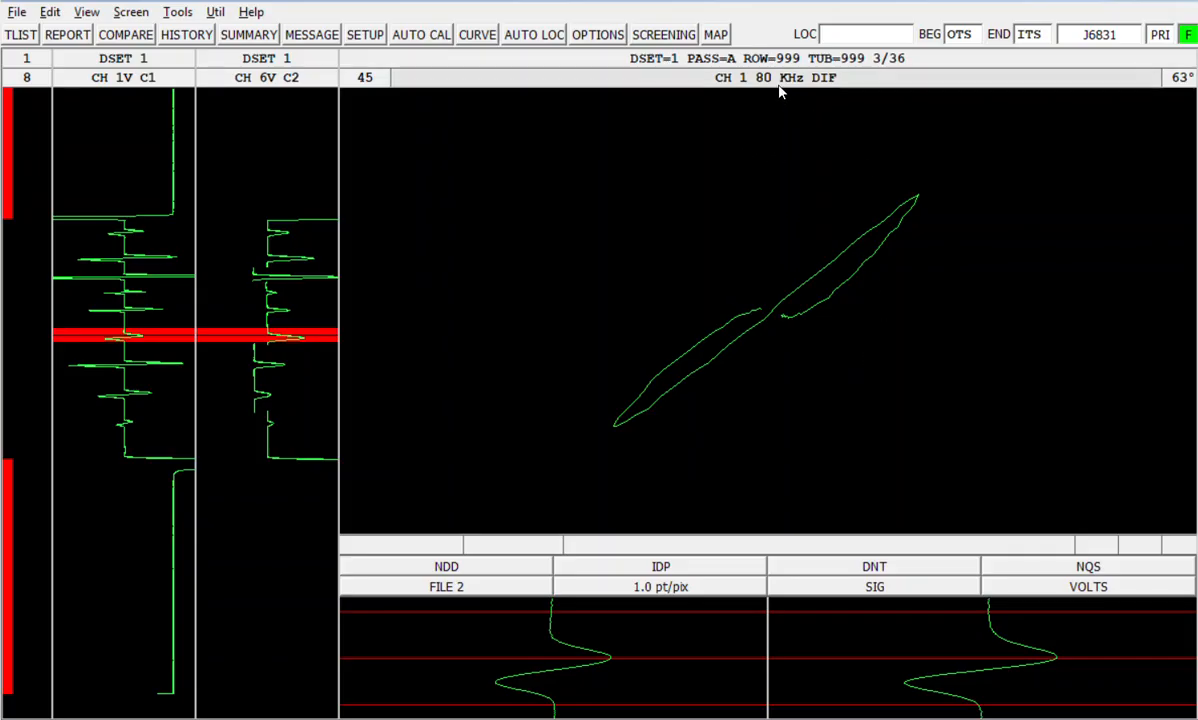
mouse_move(920, 220)
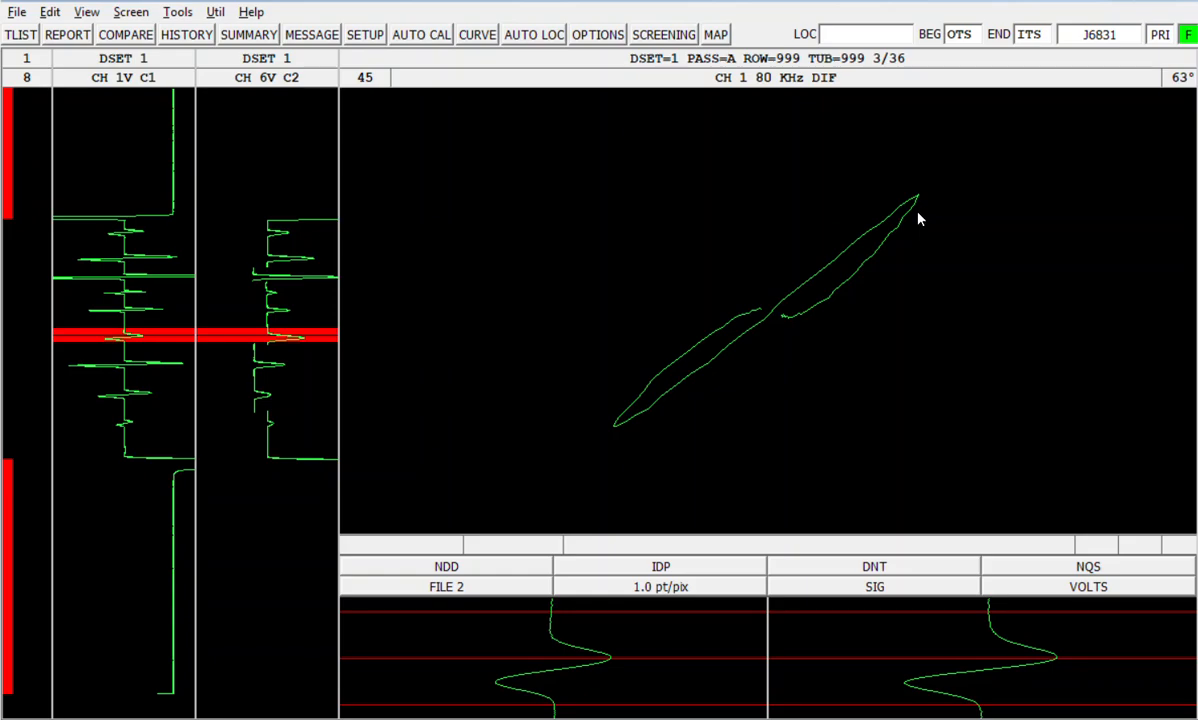
mouse_move(628, 335)
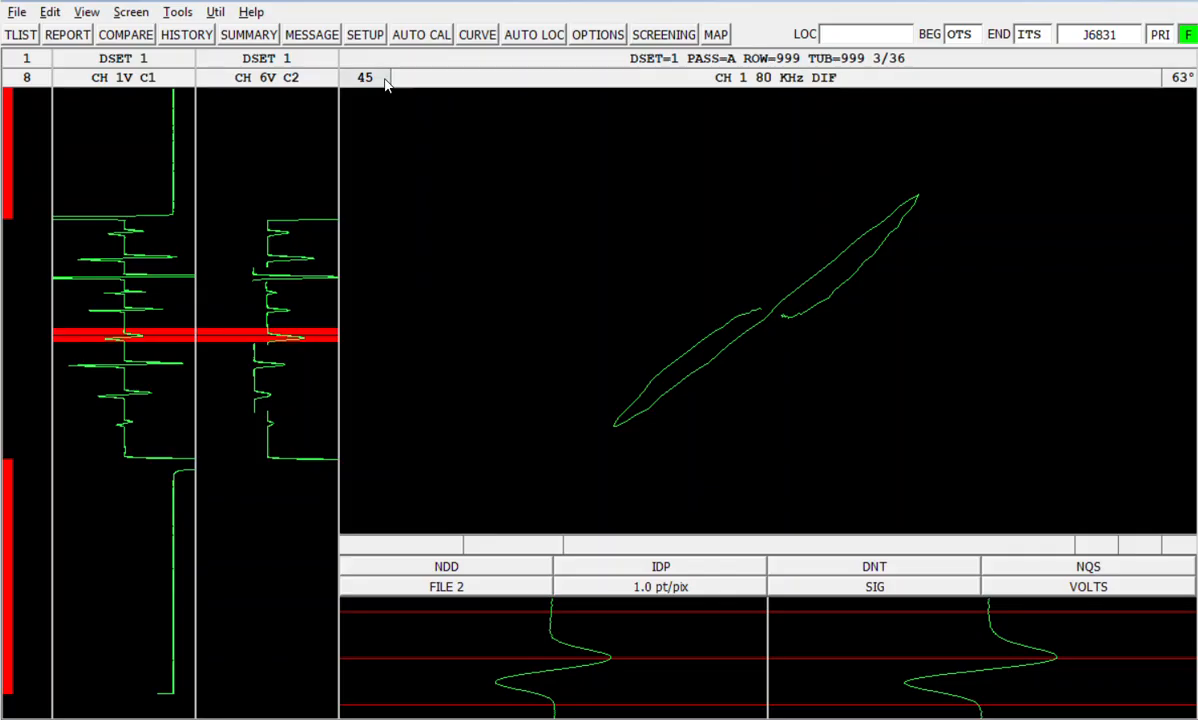
mouse_move(384, 82)
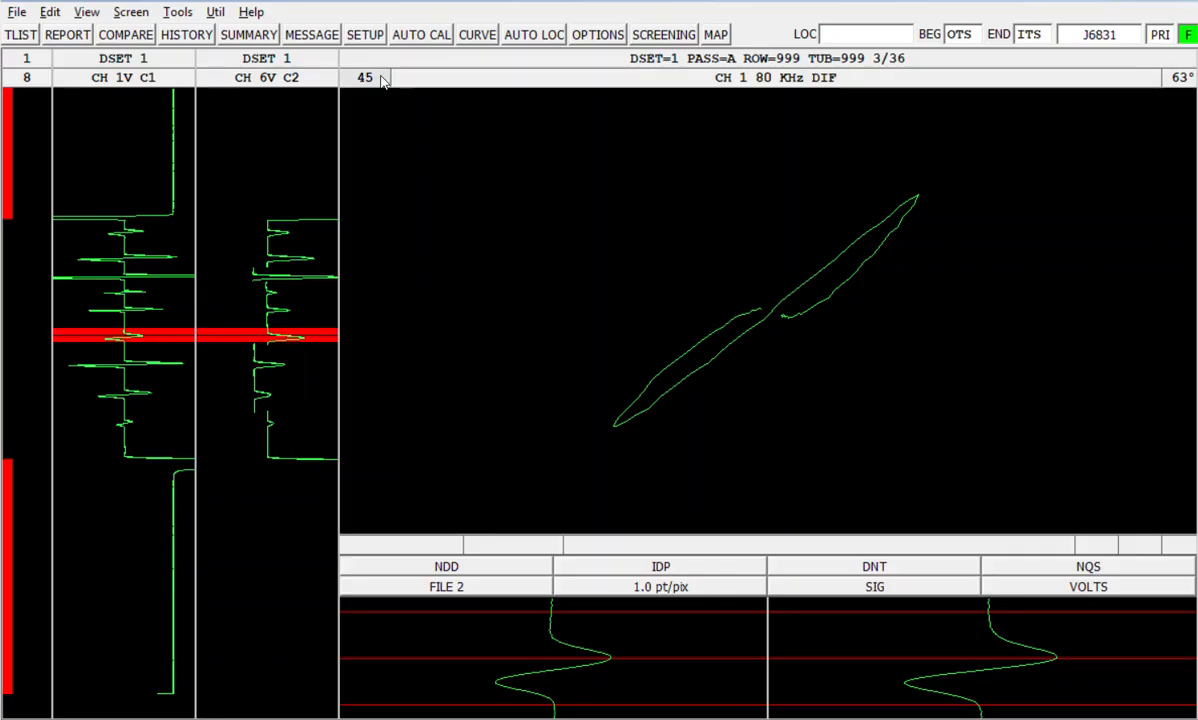
mouse_move(410, 107)
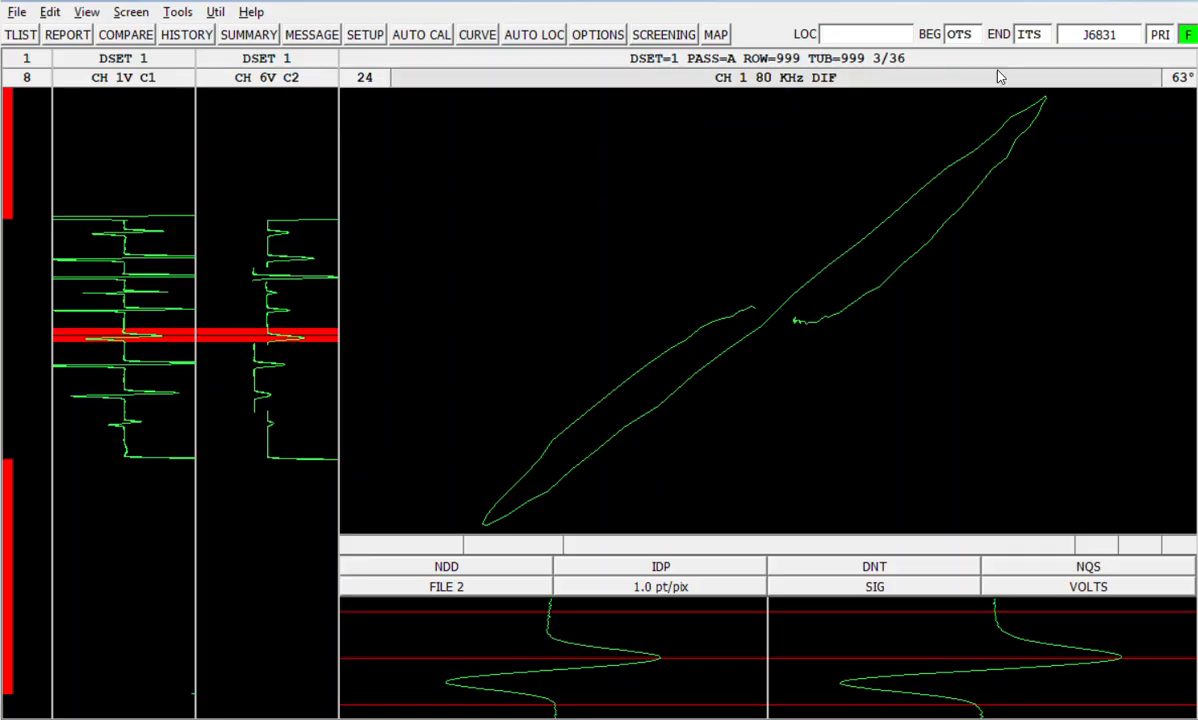
mouse_move(1182, 83)
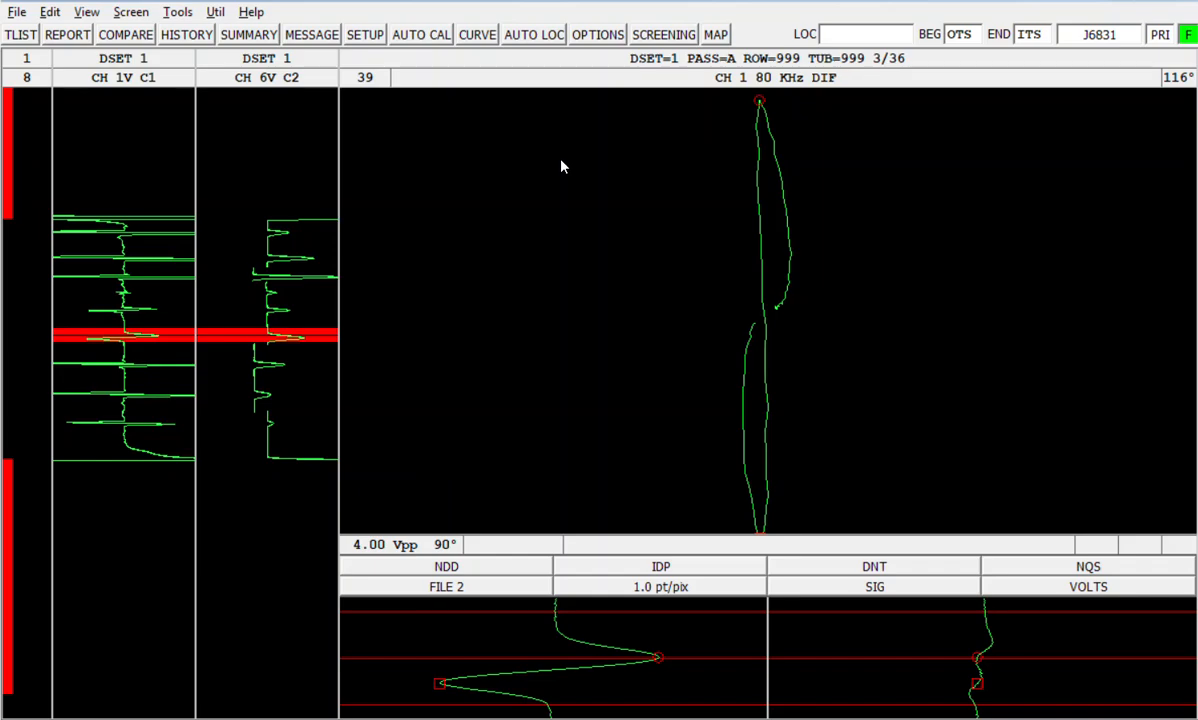
- Select the indication higher up the strip chart, shown at 70° rotation
click(258, 328)
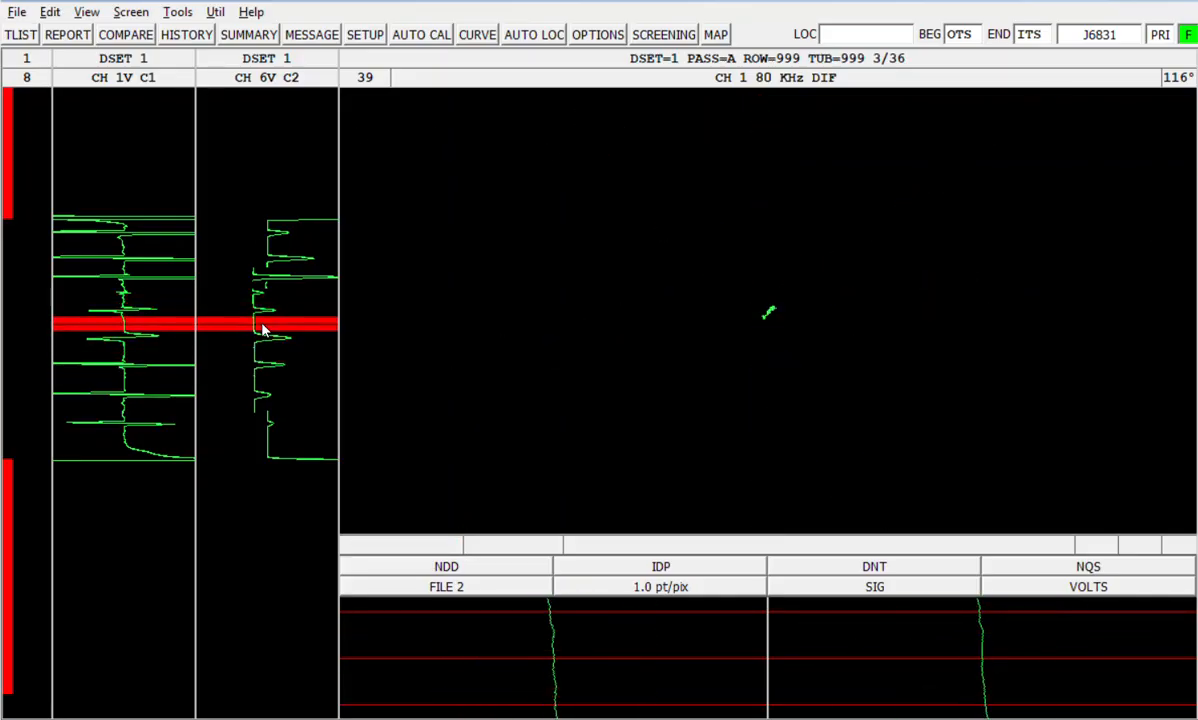
click(278, 297)
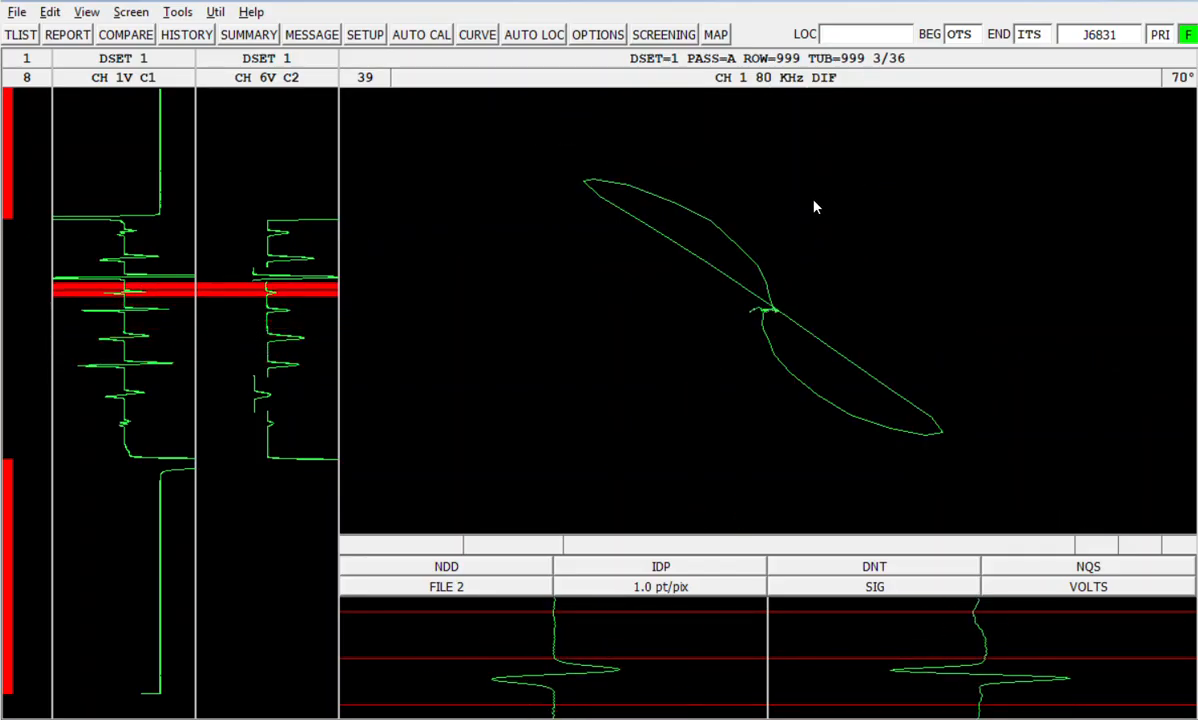
mouse_move(680, 320)
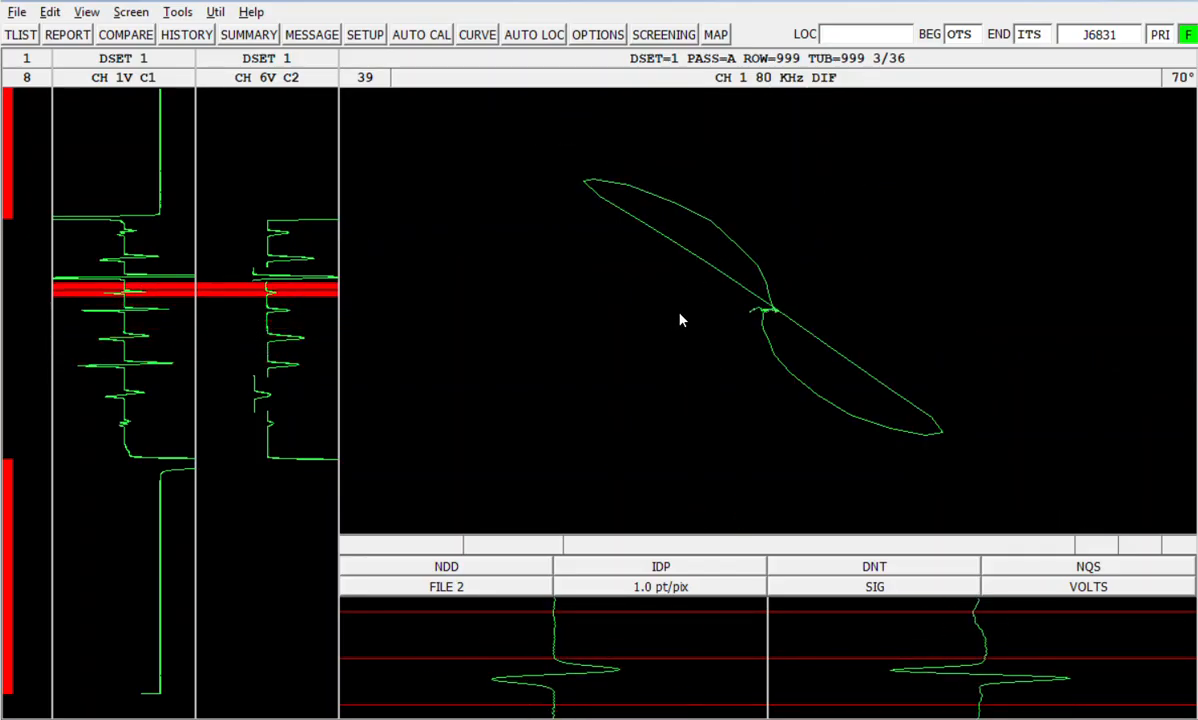
mouse_move(485, 250)
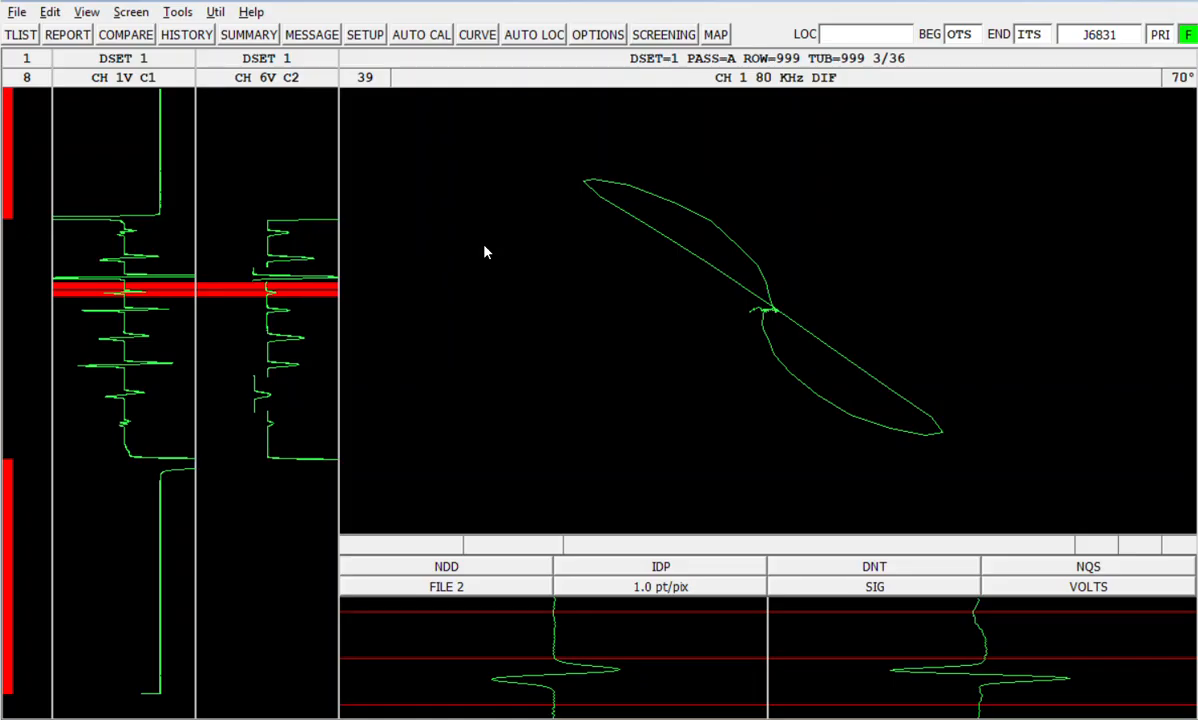
mouse_move(490, 262)
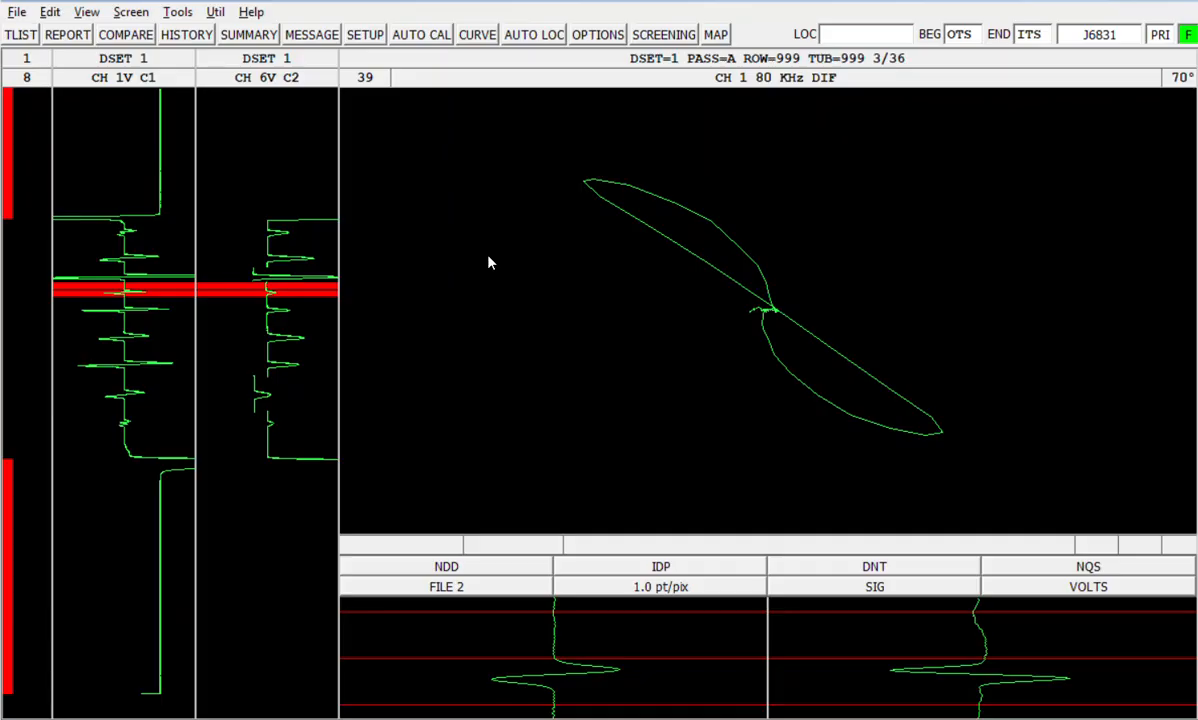
click(300, 337)
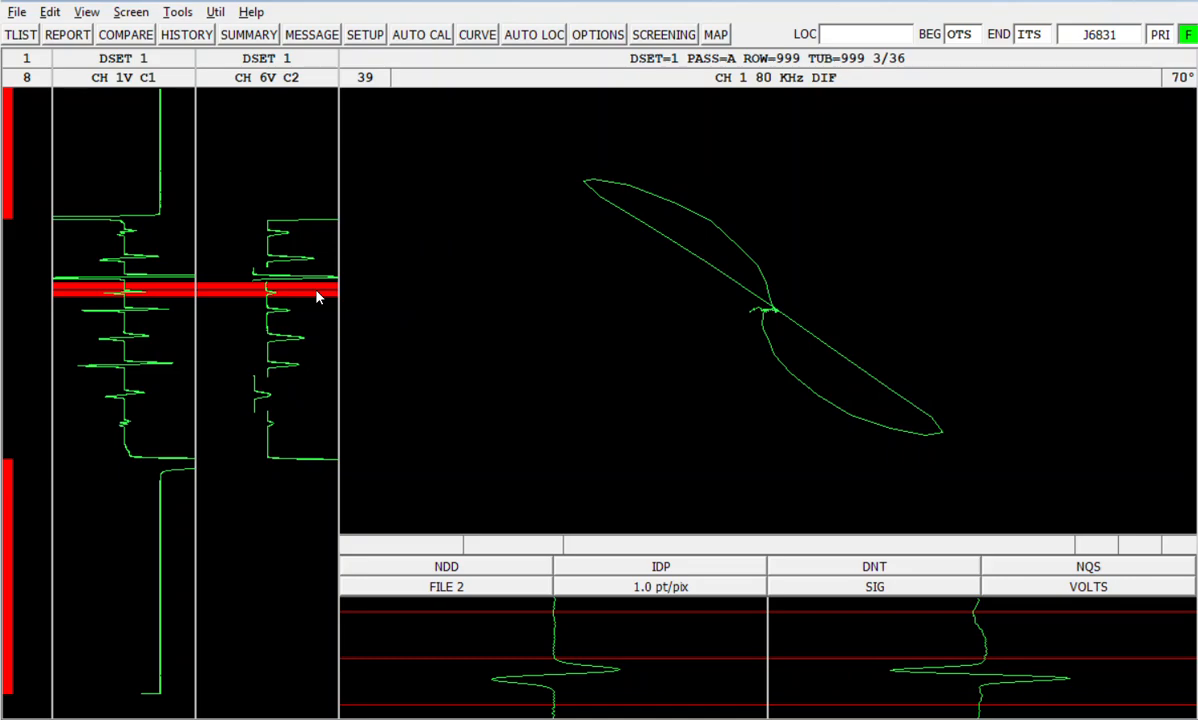
mouse_move(332, 288)
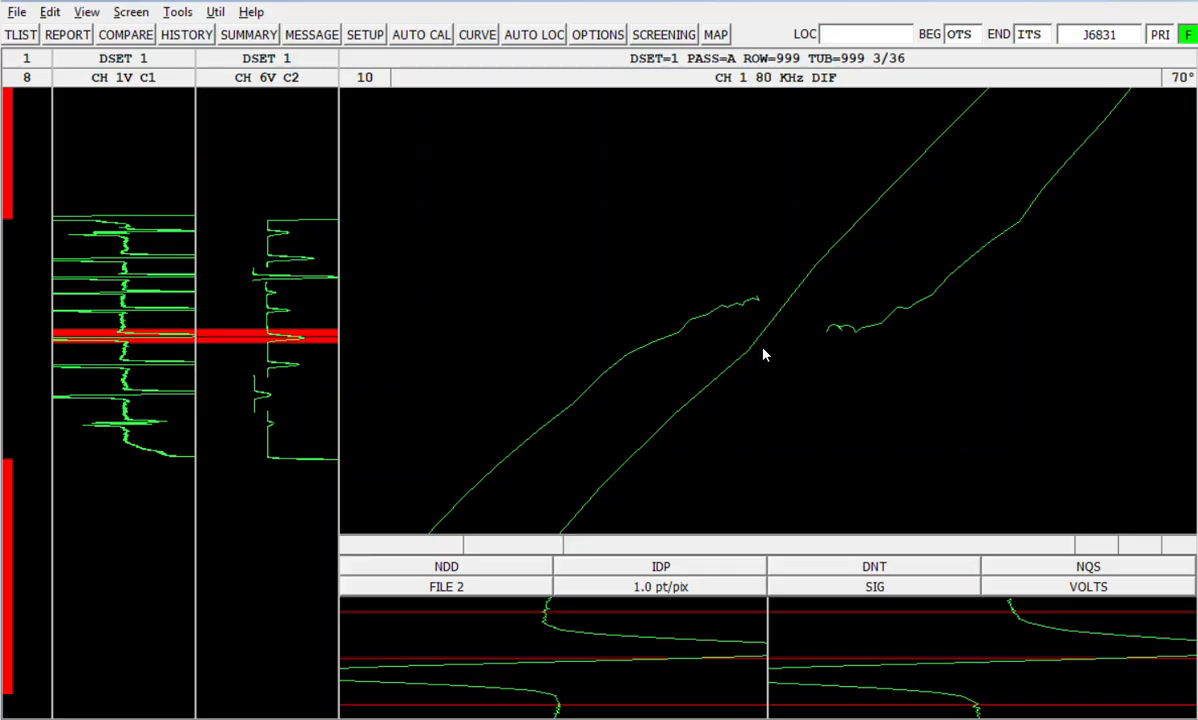
mouse_move(725, 220)
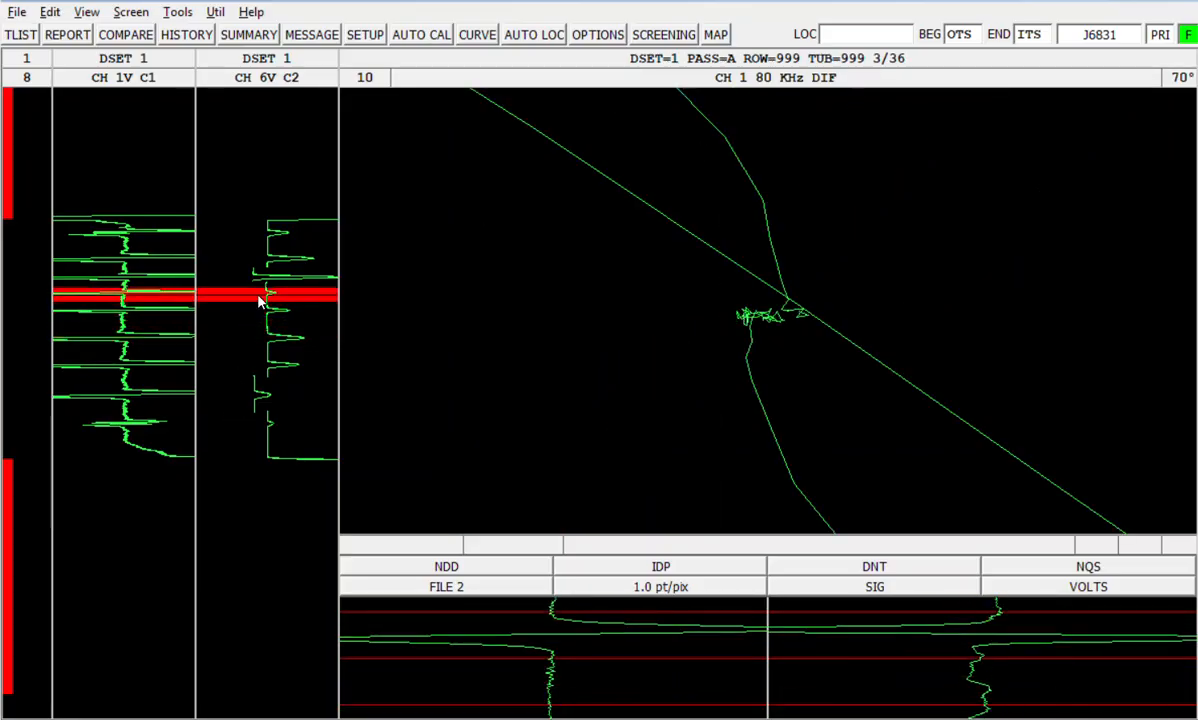
- Select the larger indication further down the strip chart at span 10
click(255, 350)
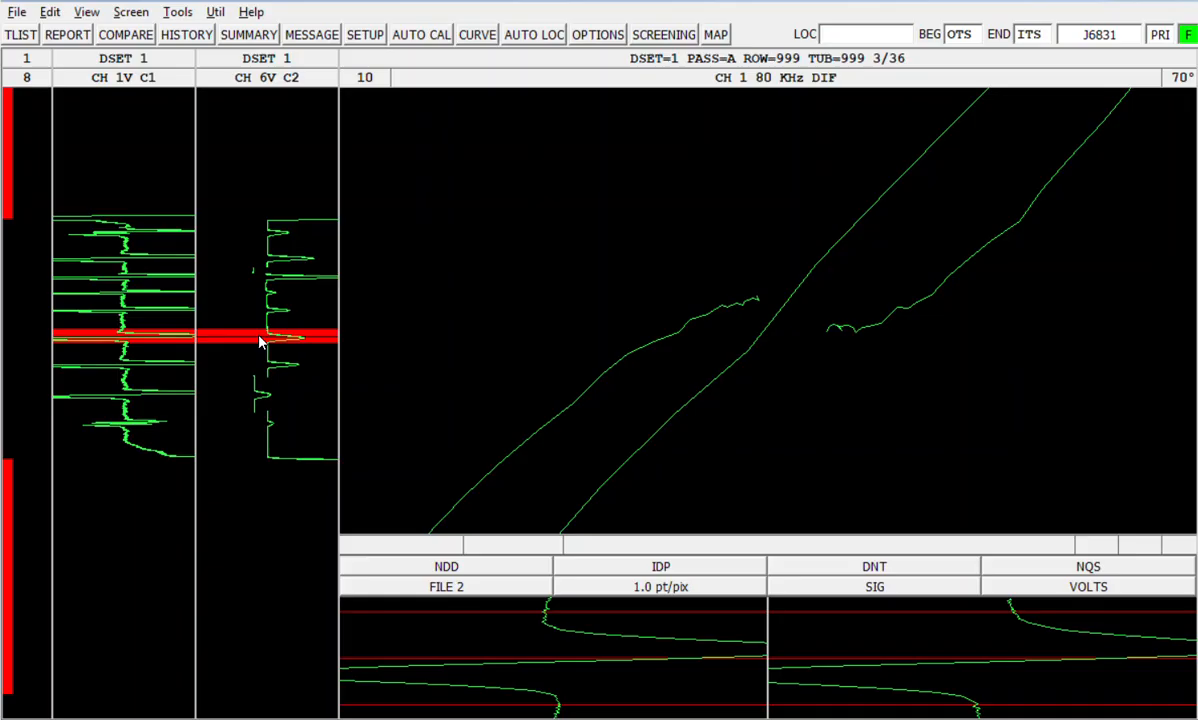
click(260, 283)
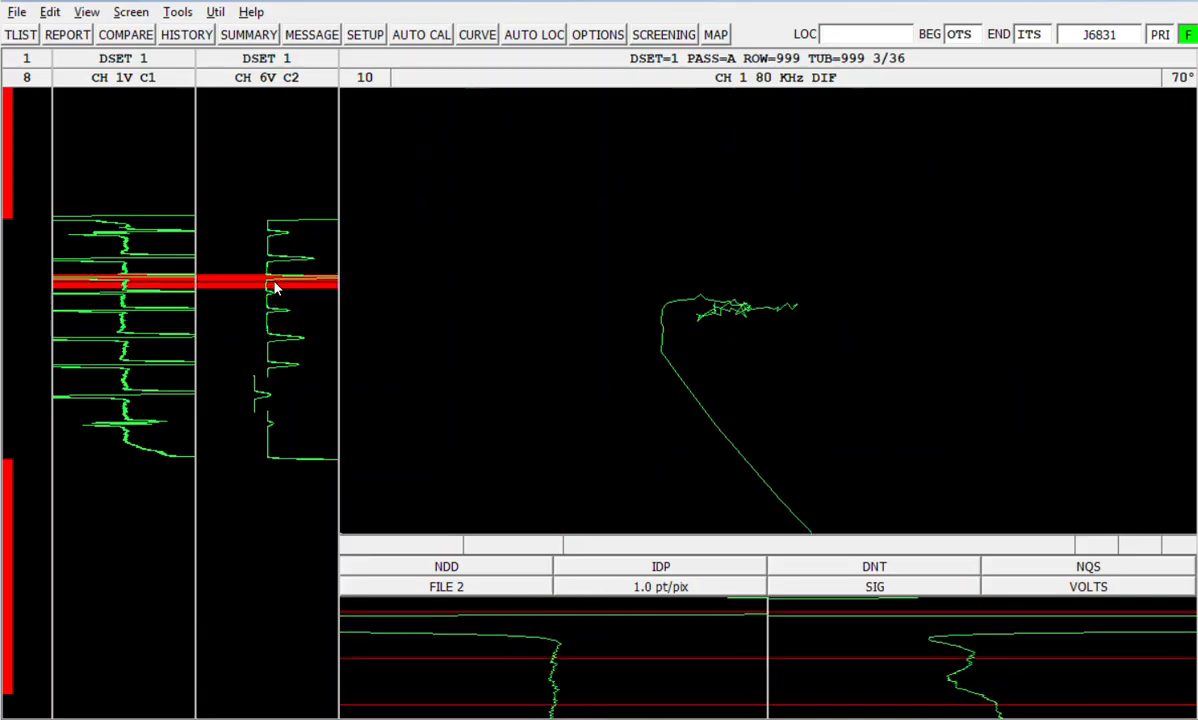
click(270, 318)
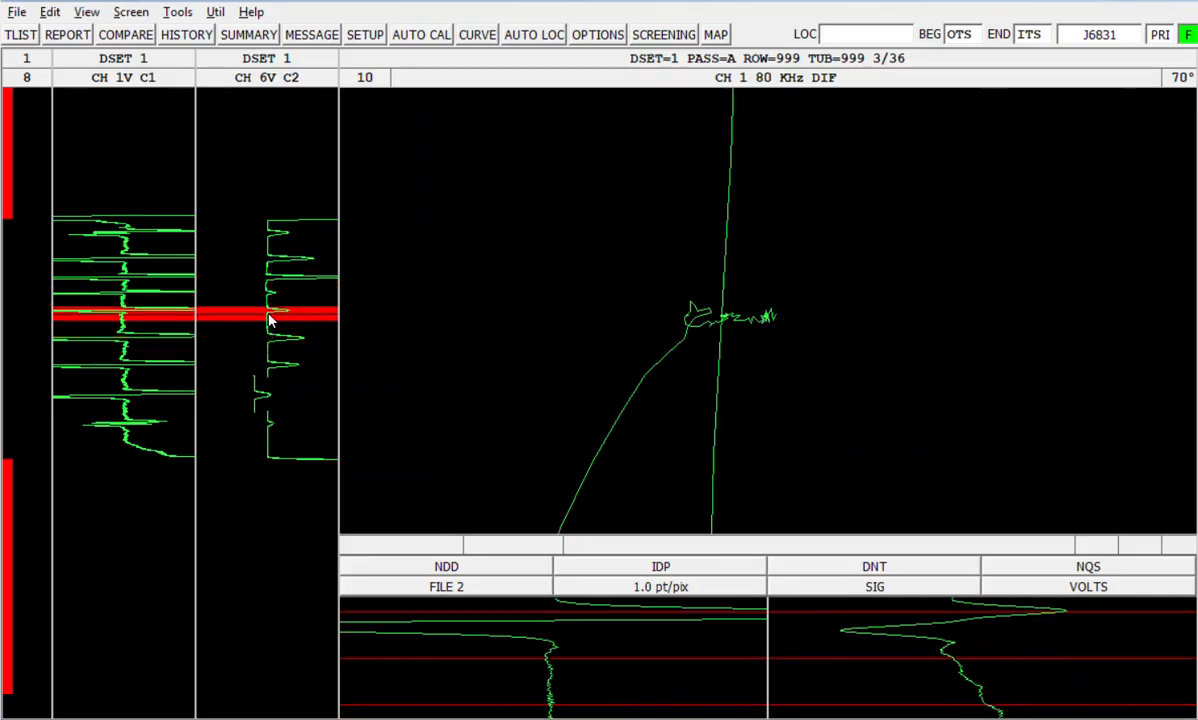
click(270, 293)
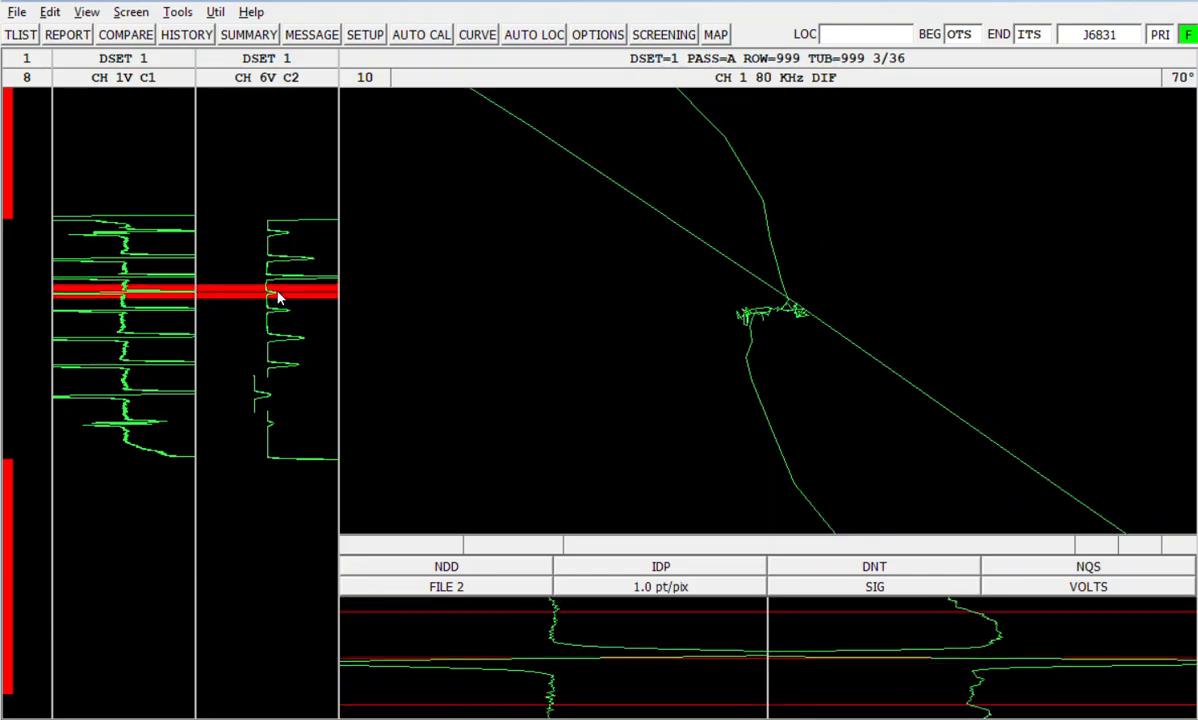